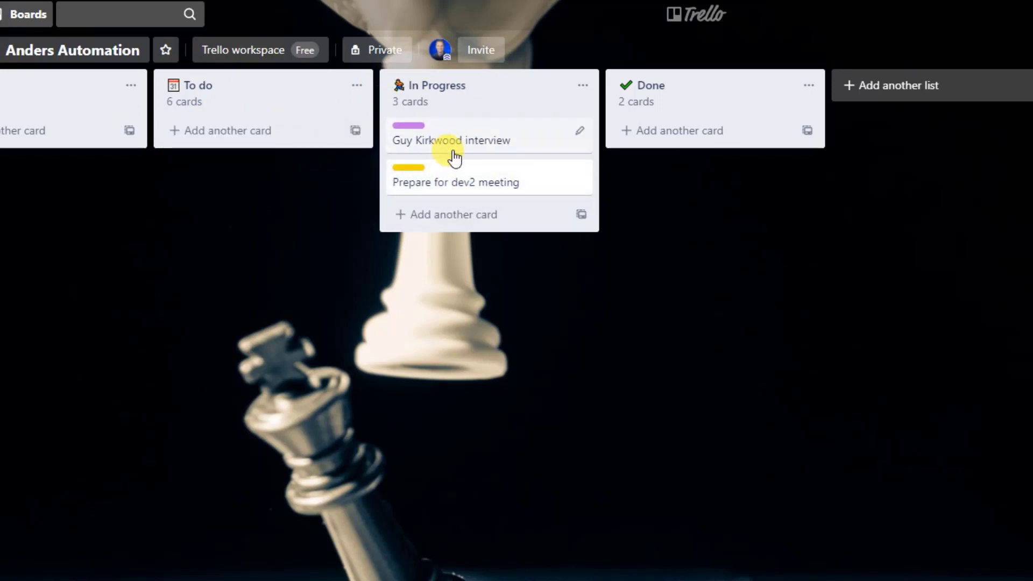
# Step: Move the 'Prepare for dev2 meeting' card through Done into the To do list
pyautogui.moveTo(455, 183); pyautogui.dragTo(683, 140)
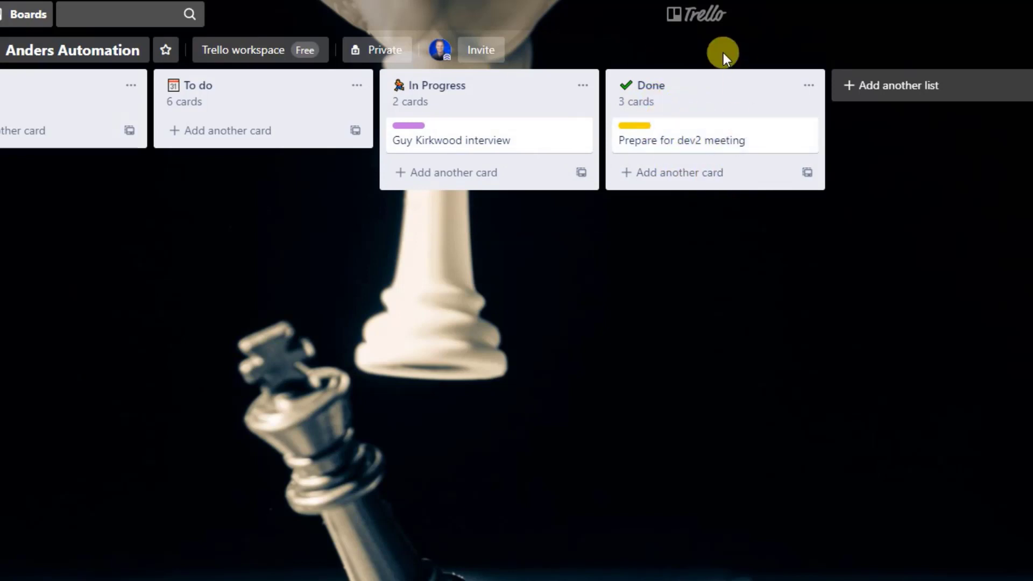
pyautogui.moveTo(702, 140)
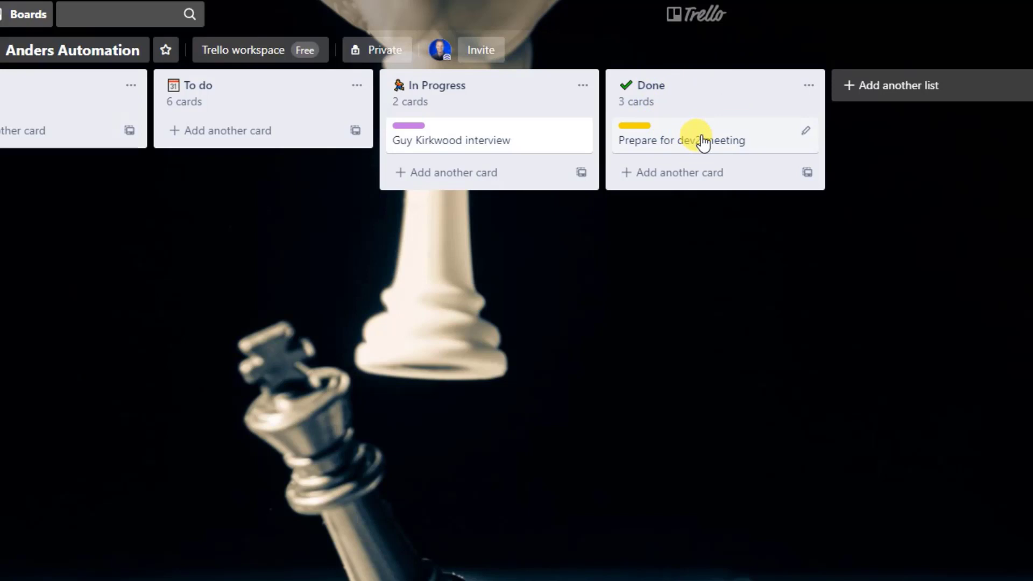
pyautogui.moveTo(682, 140); pyautogui.dragTo(262, 140)
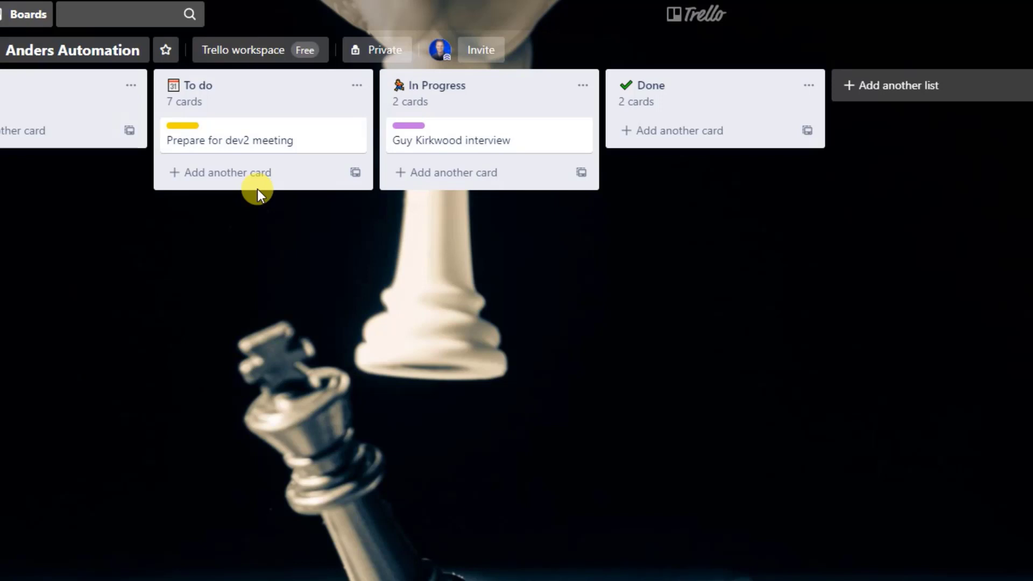
pyautogui.moveTo(317, 116)
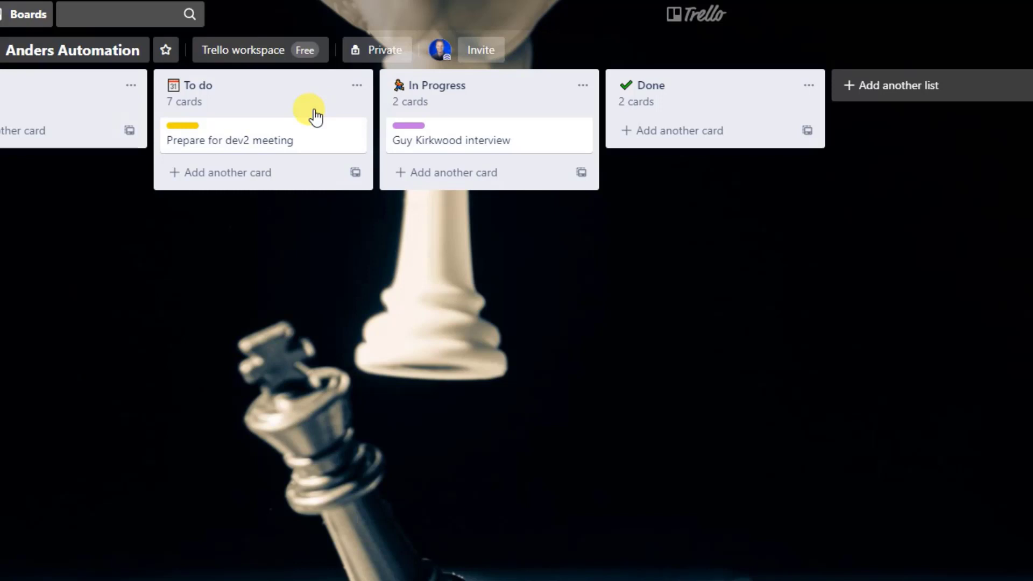
pyautogui.moveTo(686, 51)
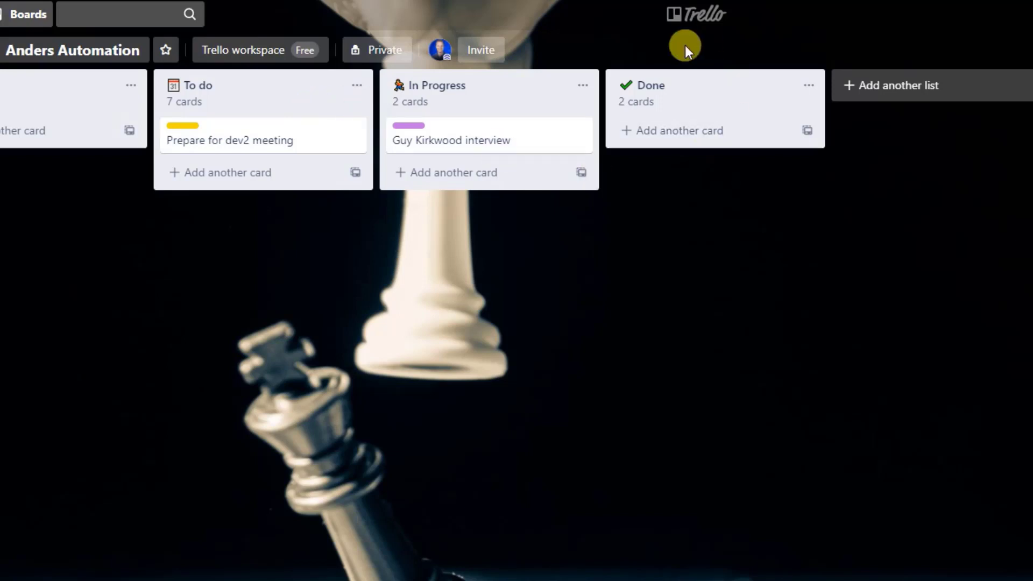
pyautogui.moveTo(707, 240)
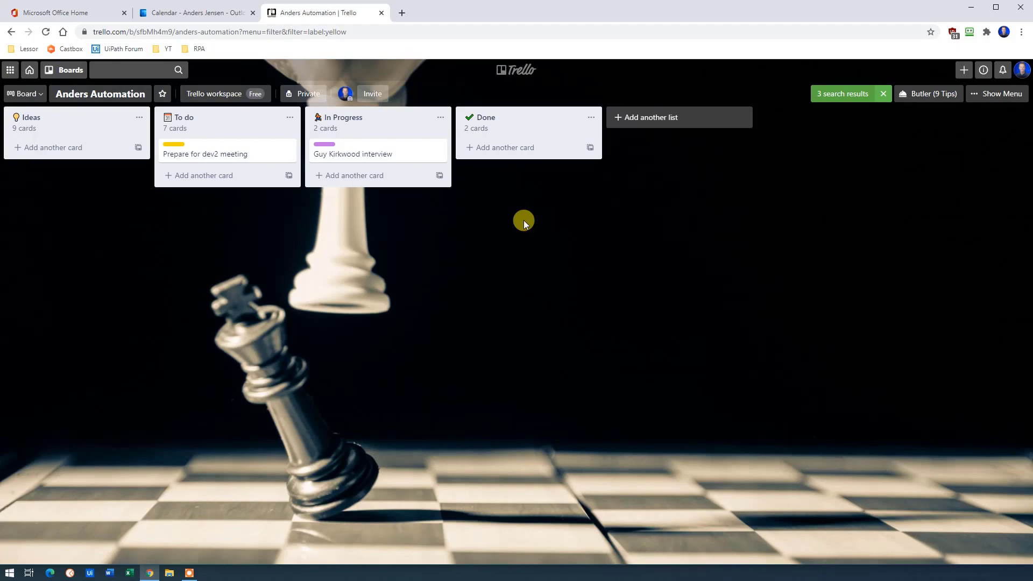
# Step: Start a new automated flow named 'Event to Trello card' and search triggers for 'when a new event'
pyautogui.click(60, 12)
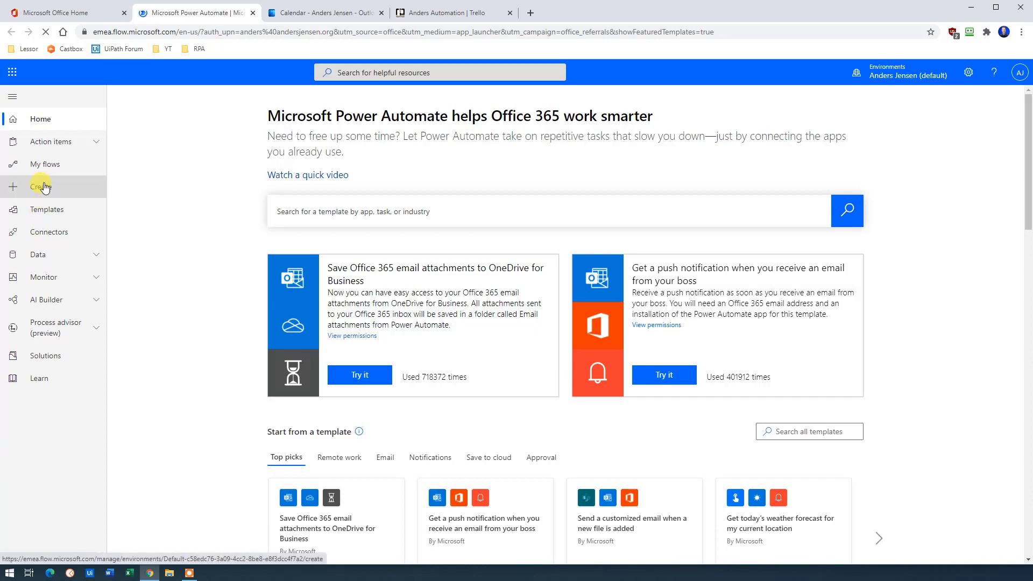
pyautogui.click(41, 187)
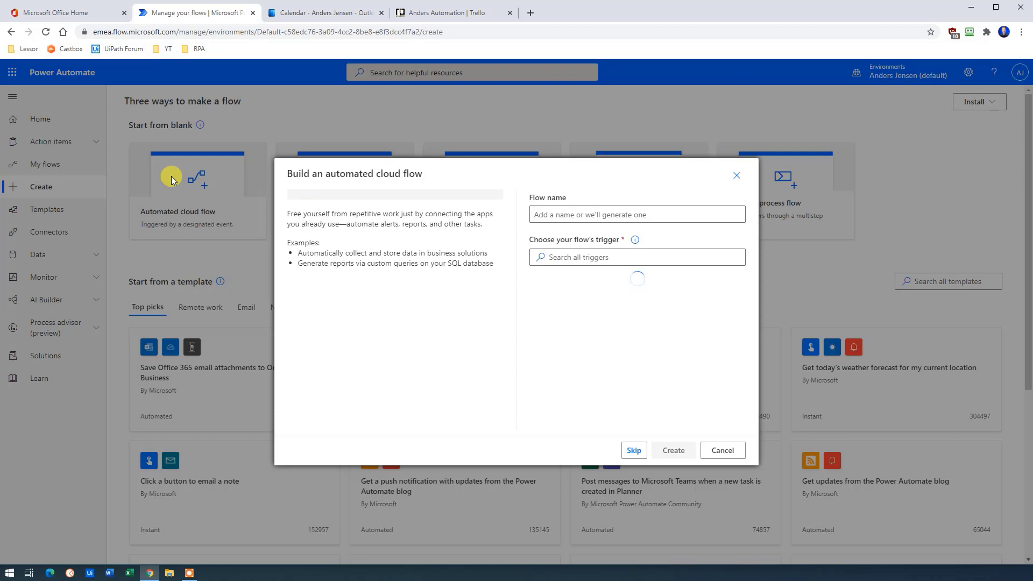
pyautogui.write('Event')
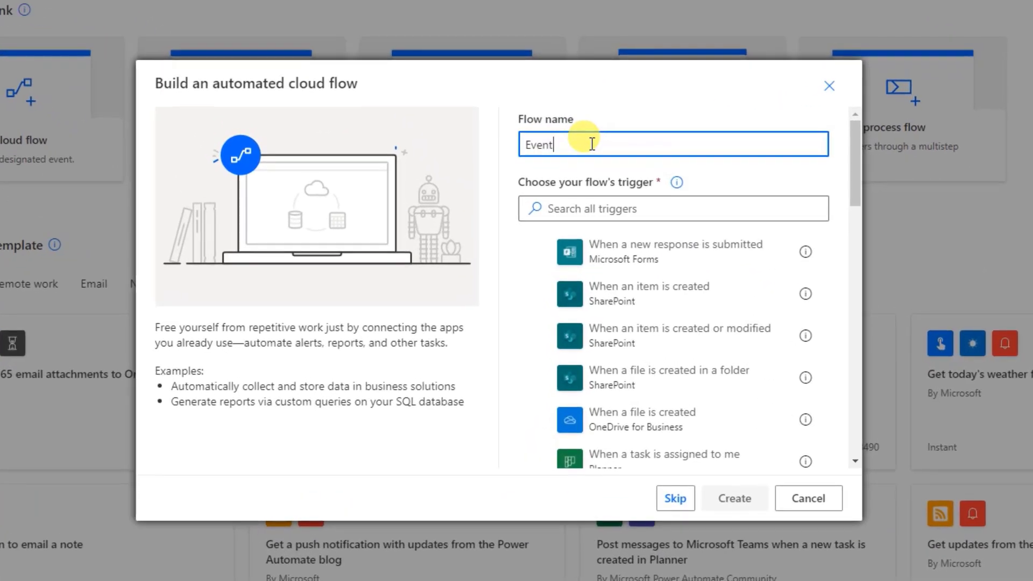
pyautogui.write('to Trello')
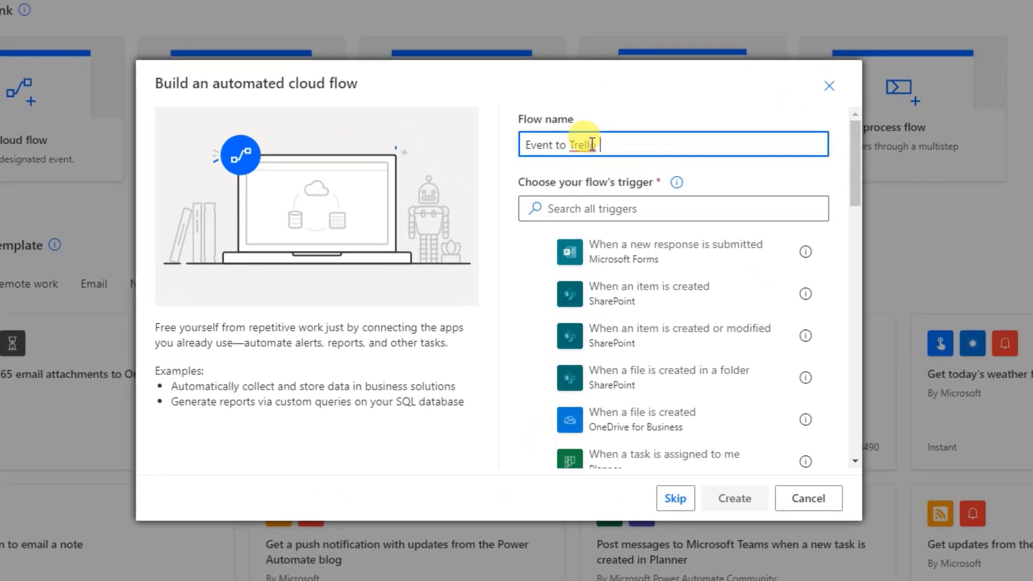
pyautogui.write('card')
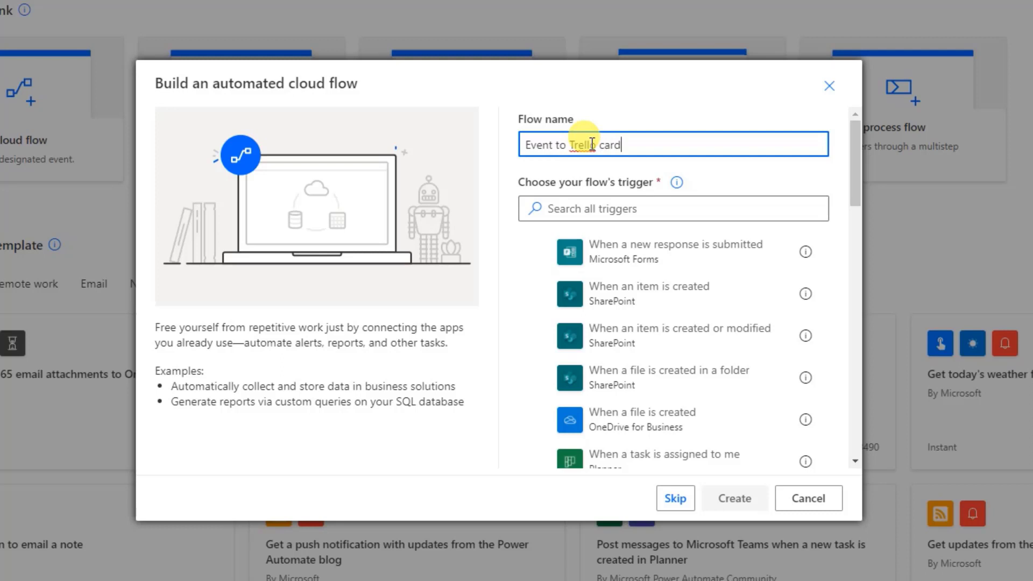
pyautogui.click(672, 209)
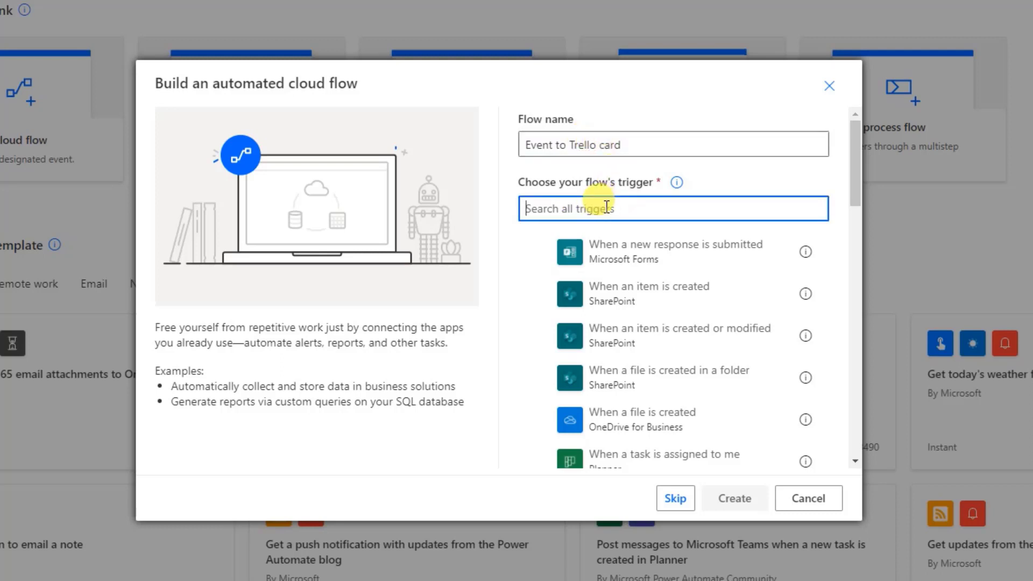
pyautogui.write('when a new event')
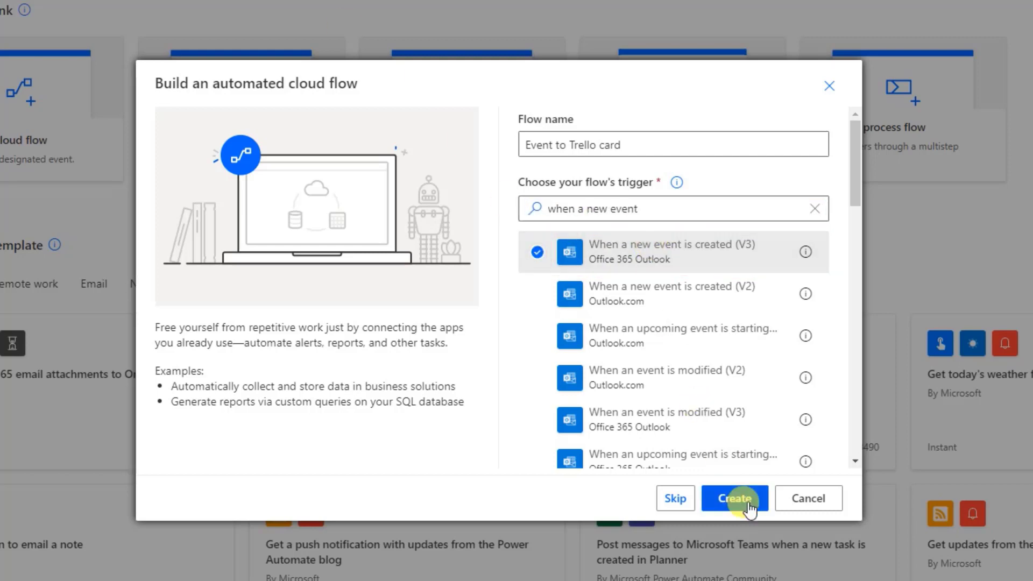
# Step: Create the flow and set its new-event trigger to watch the calendar named Calendar
pyautogui.click(735, 498)
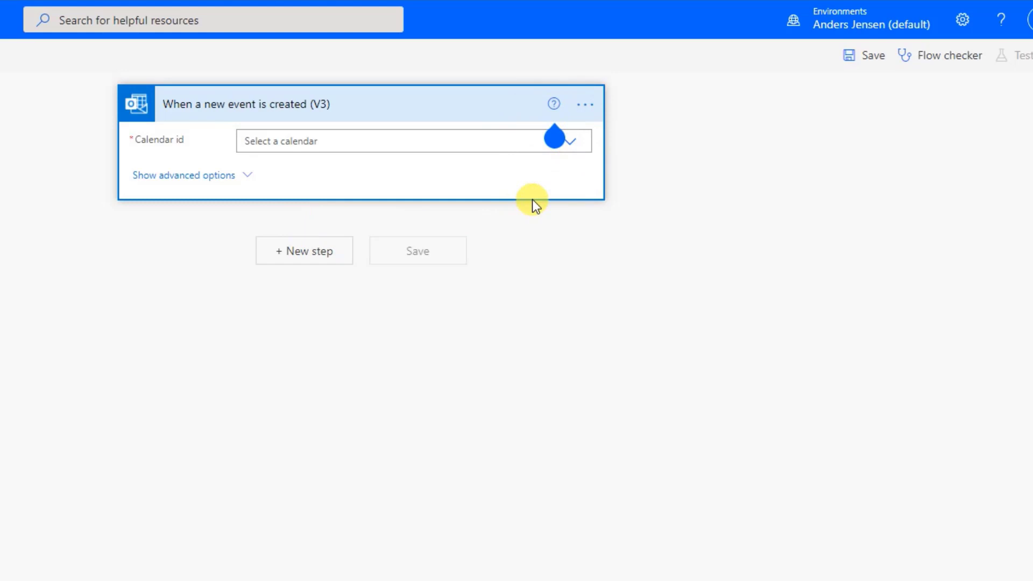
pyautogui.click(583, 104)
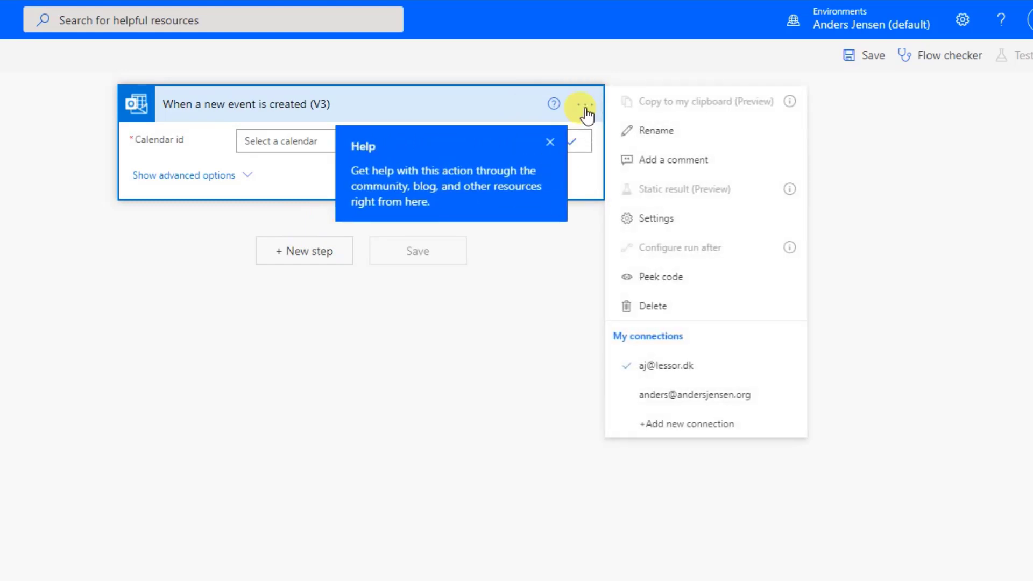
pyautogui.moveTo(681, 369)
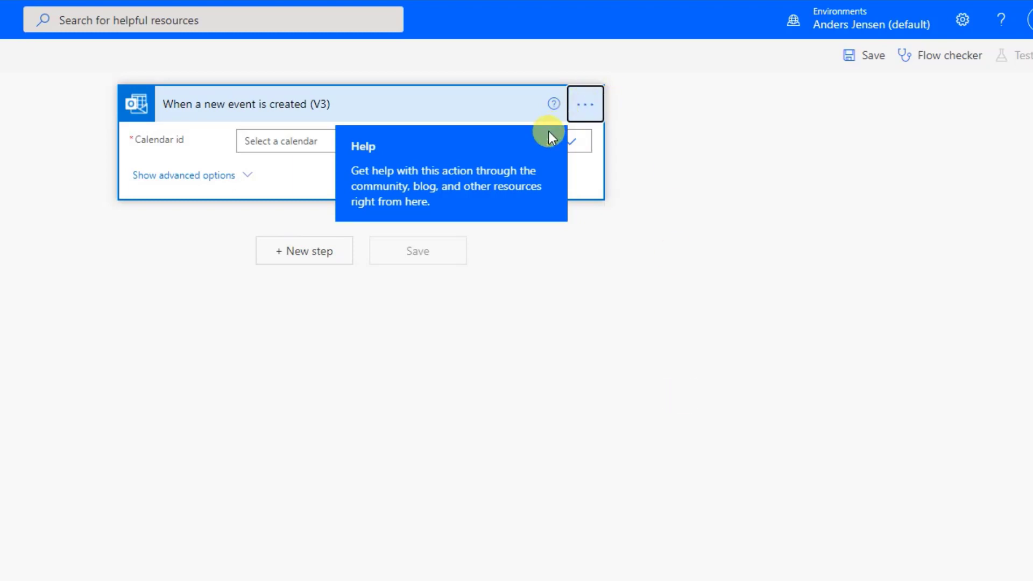
pyautogui.click(585, 103)
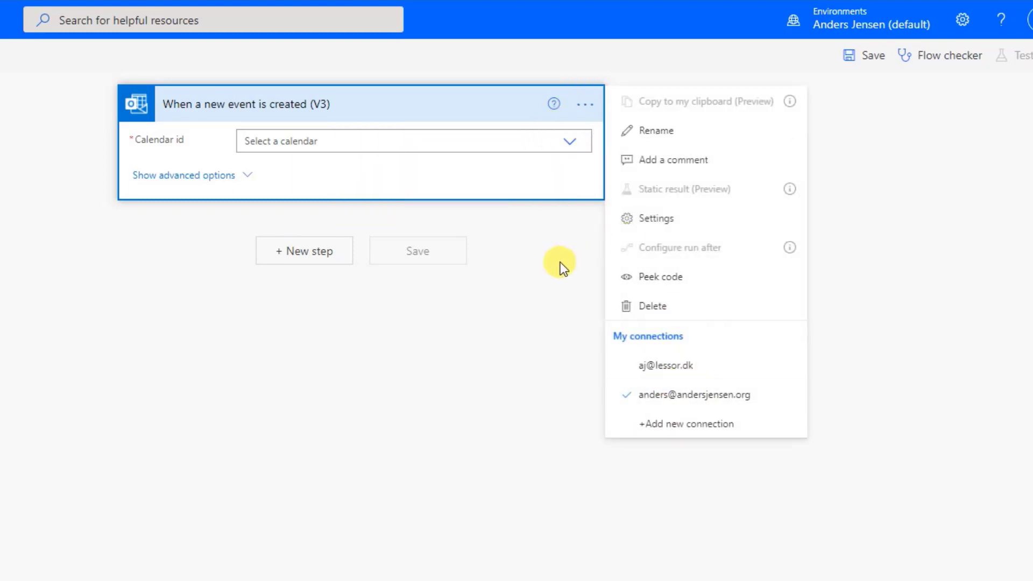
pyautogui.click(414, 140)
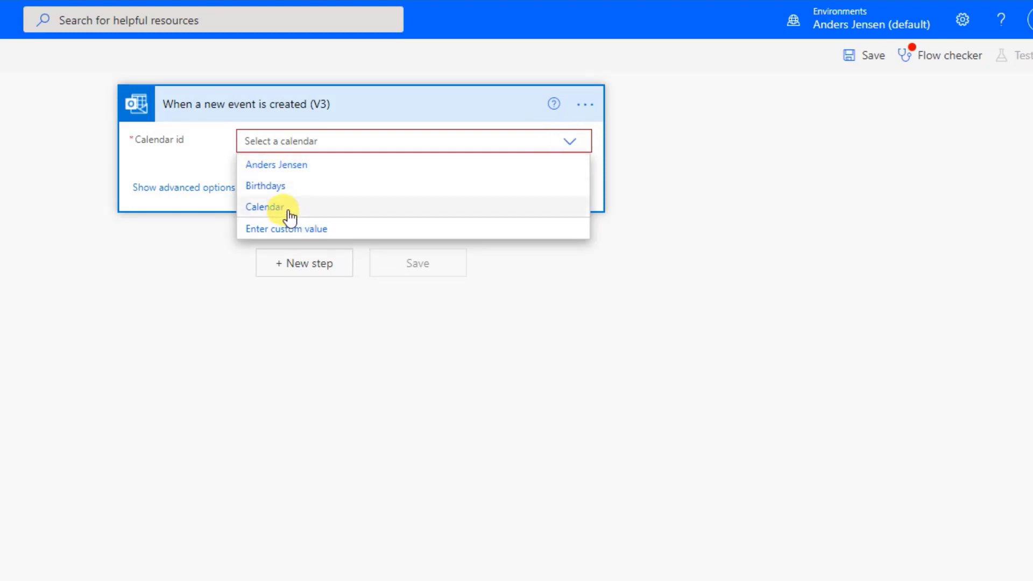
pyautogui.click(265, 206)
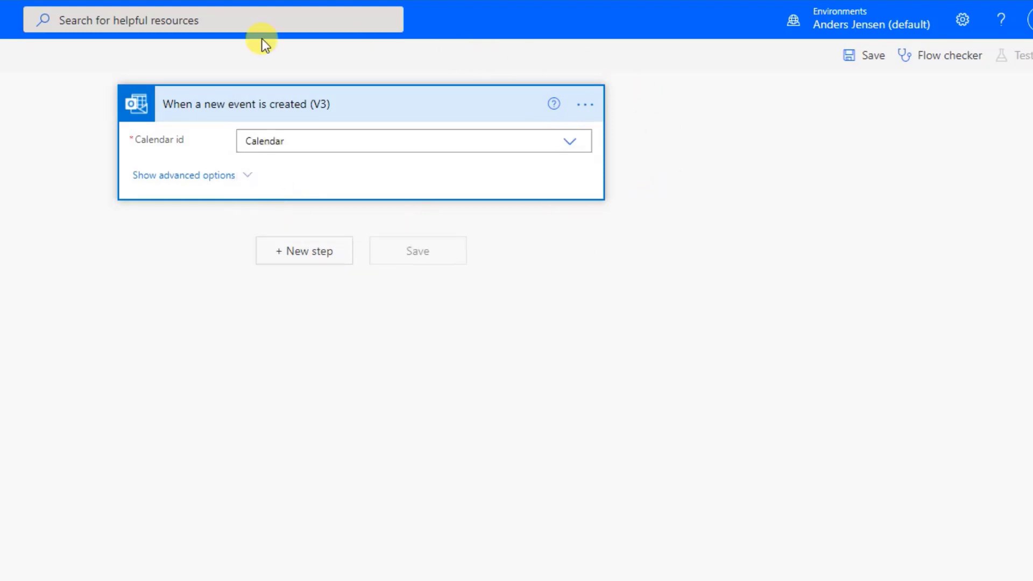
pyautogui.moveTo(387, 129)
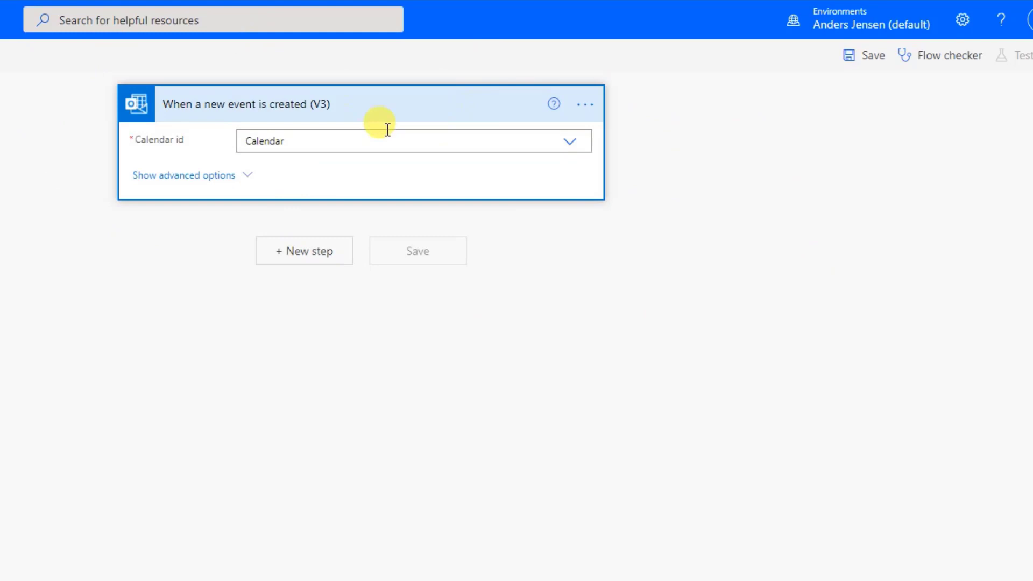
pyautogui.moveTo(430, 276)
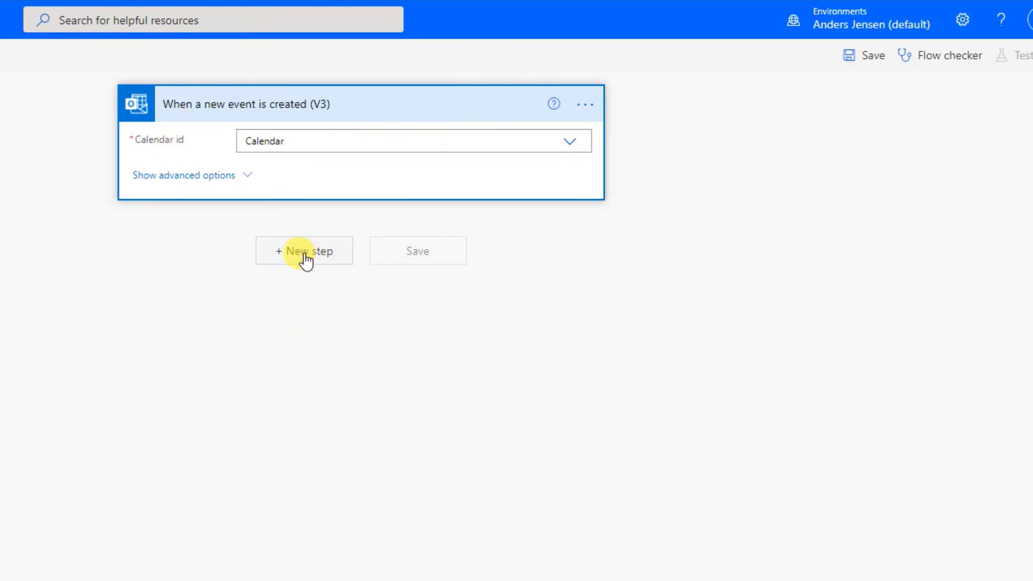
# Step: Add an Office 365 Get event action as the step after the trigger
pyautogui.click(303, 251)
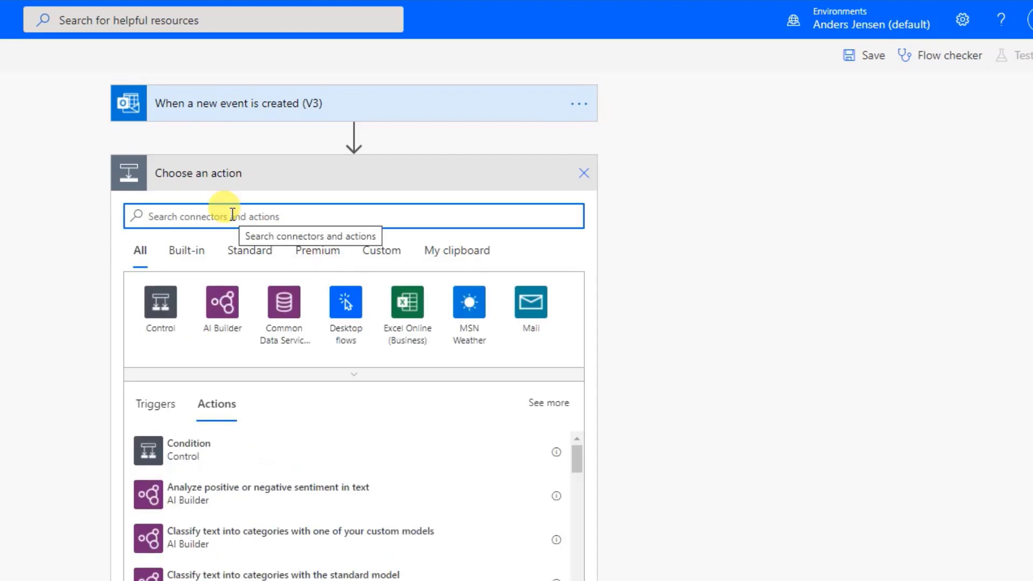
pyautogui.write('get event')
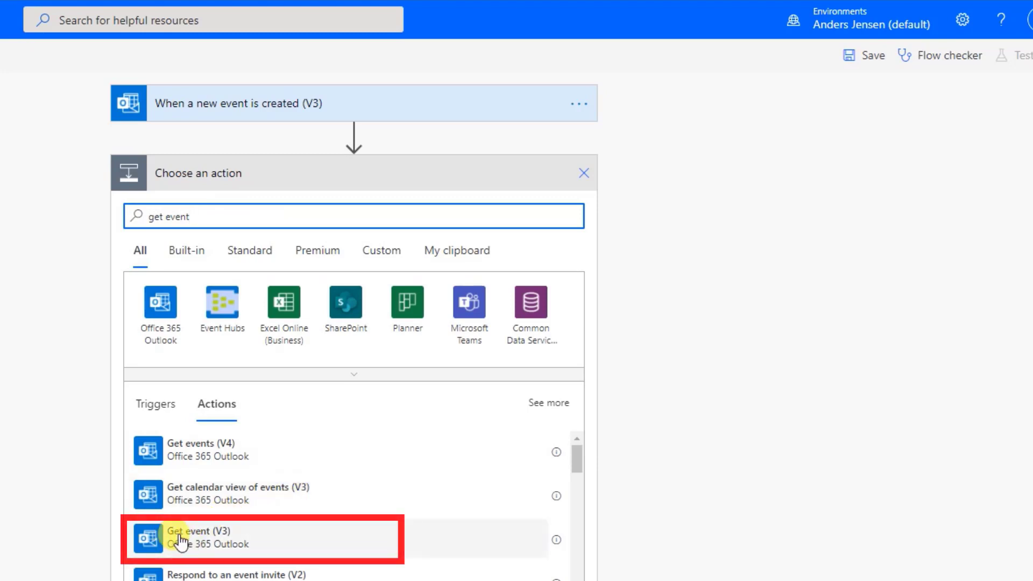
pyautogui.moveTo(204, 451)
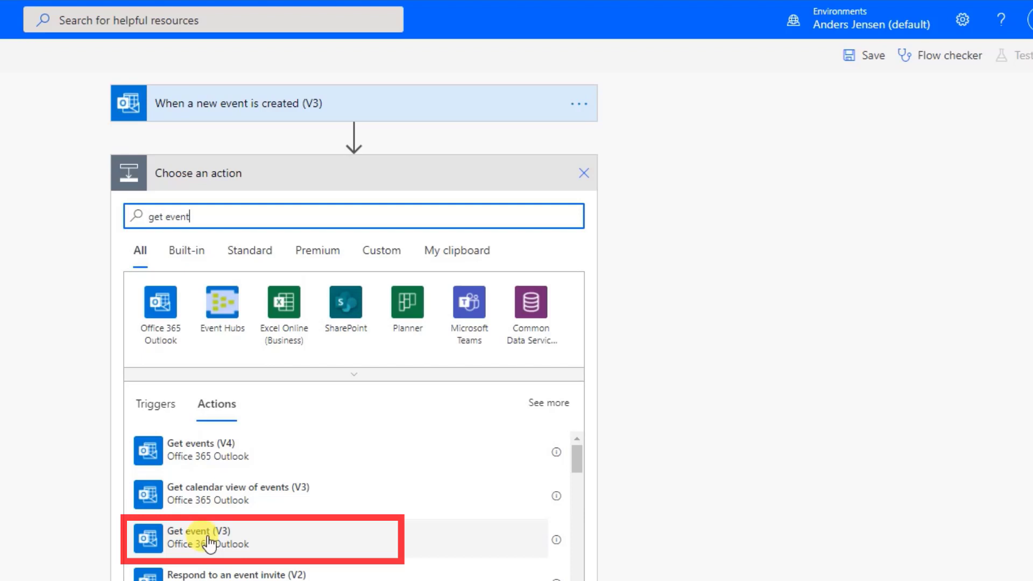
pyautogui.click(211, 539)
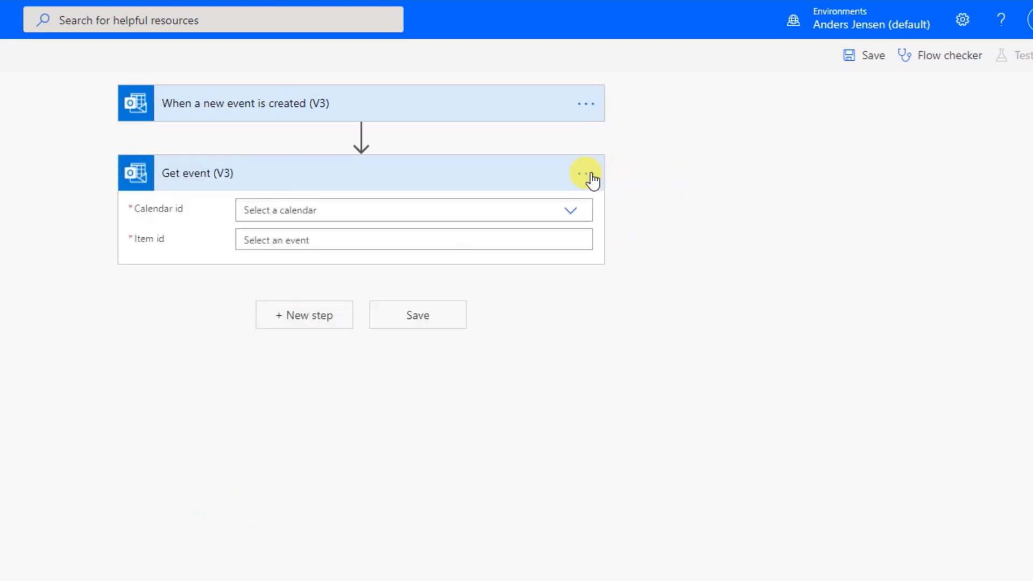
# Step: Point the Get event step at Calendar and the triggering event's Id
pyautogui.click(584, 173)
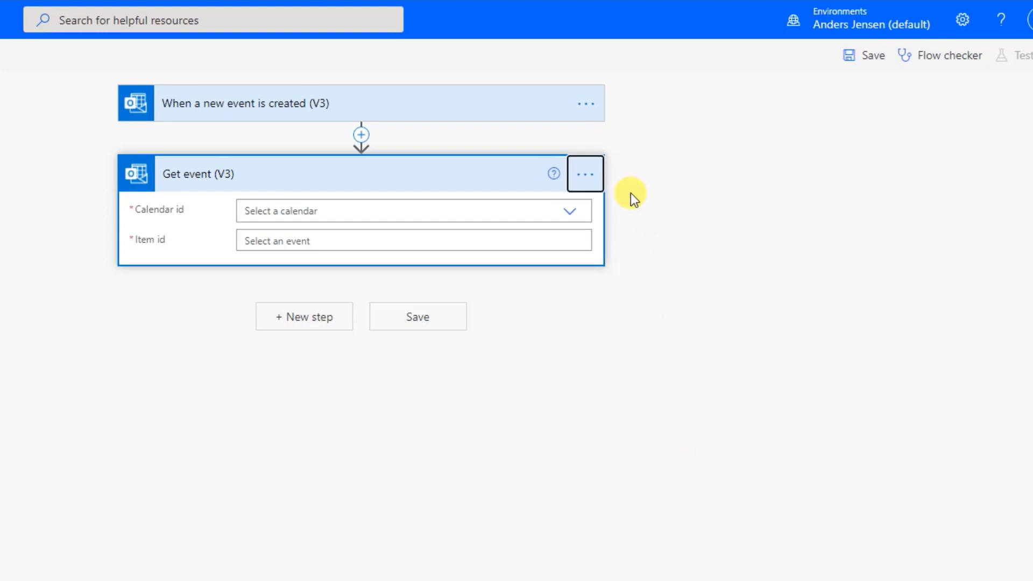
pyautogui.moveTo(609, 180)
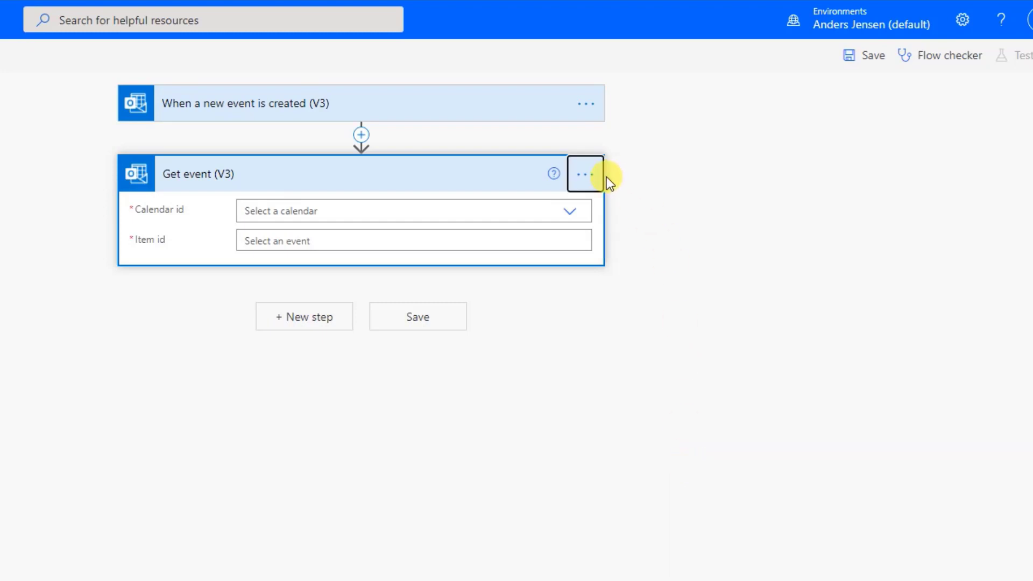
pyautogui.moveTo(195, 141)
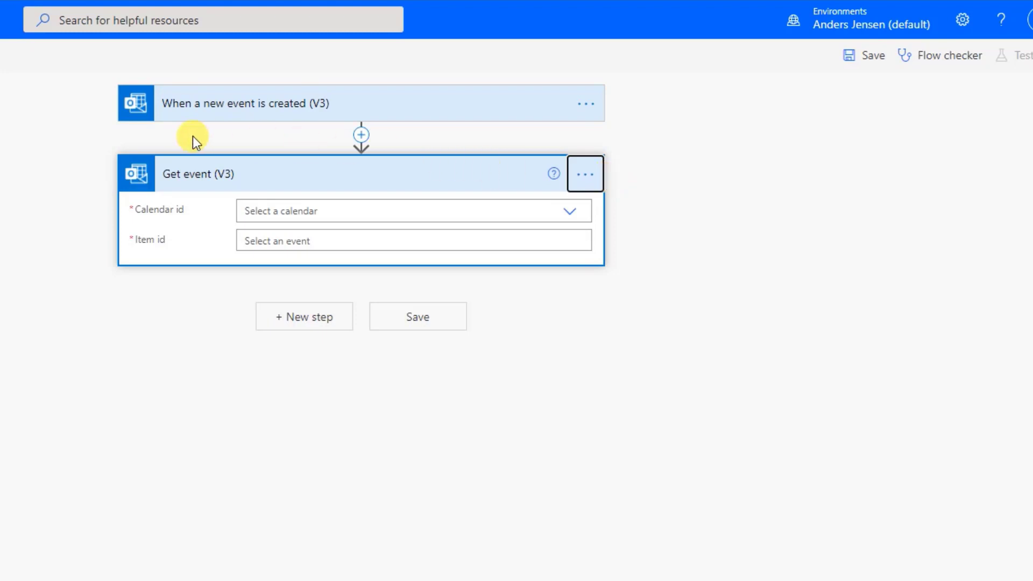
pyautogui.moveTo(569, 218)
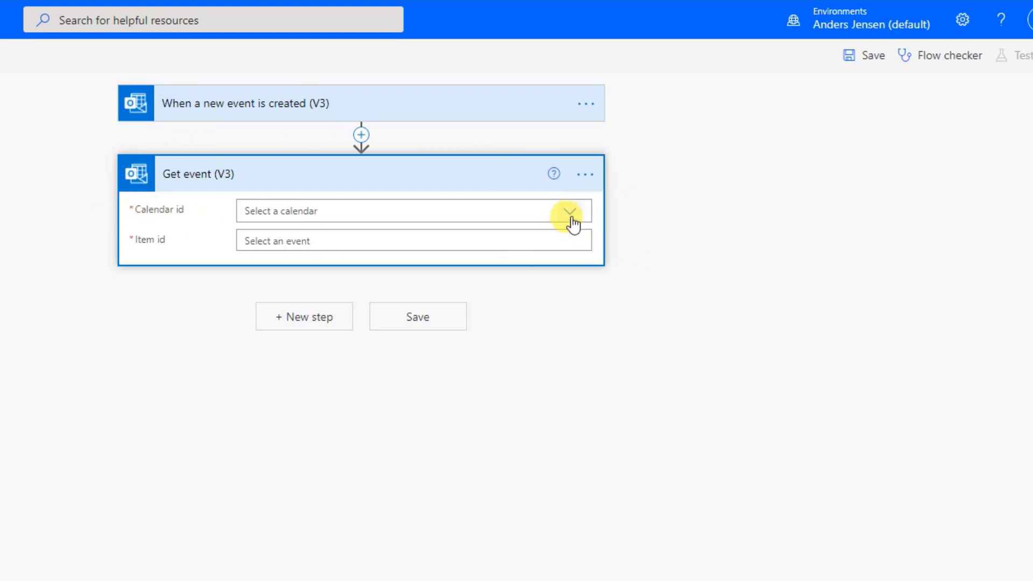
pyautogui.click(570, 211)
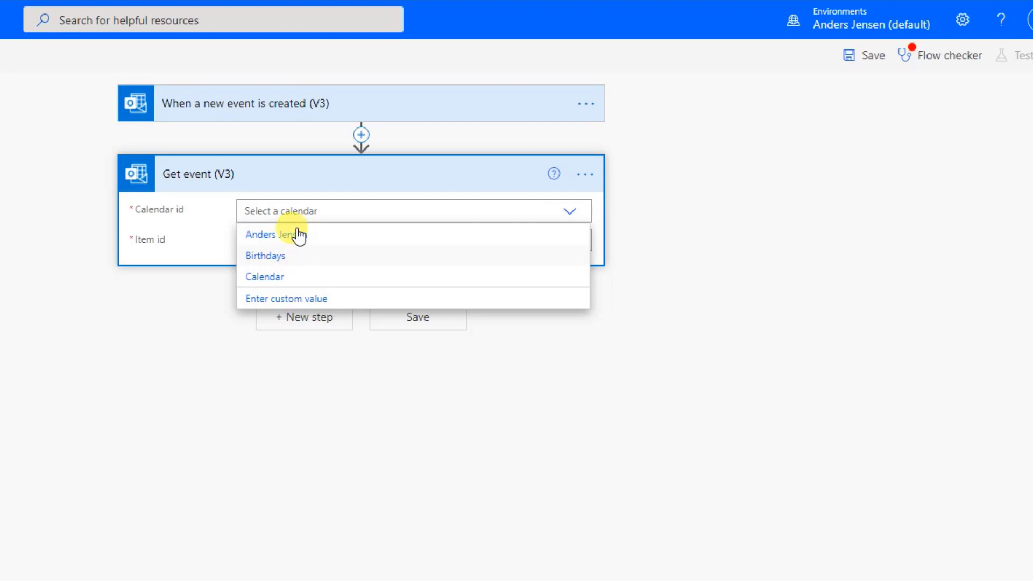
pyautogui.click(265, 276)
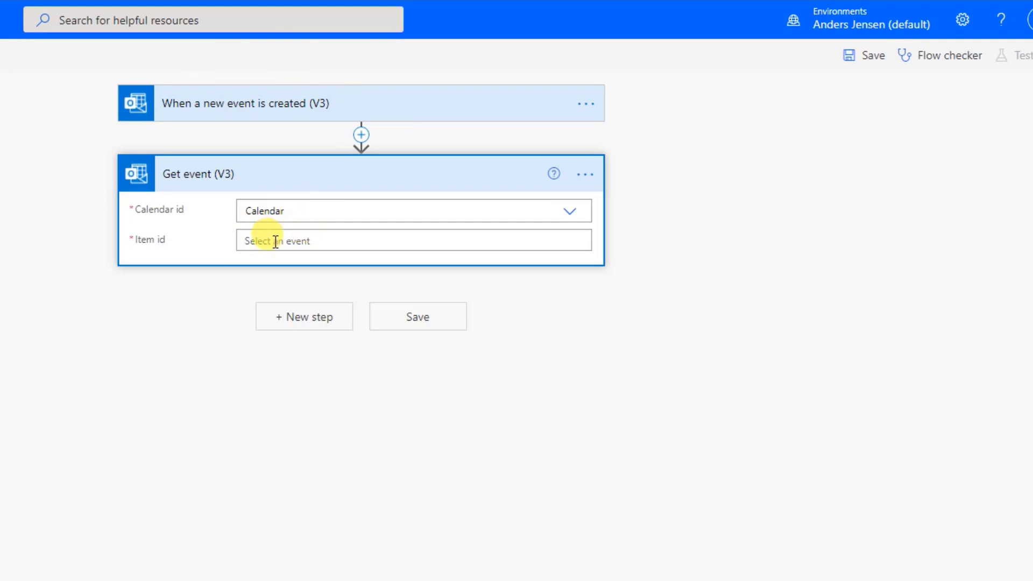
pyautogui.click(412, 240)
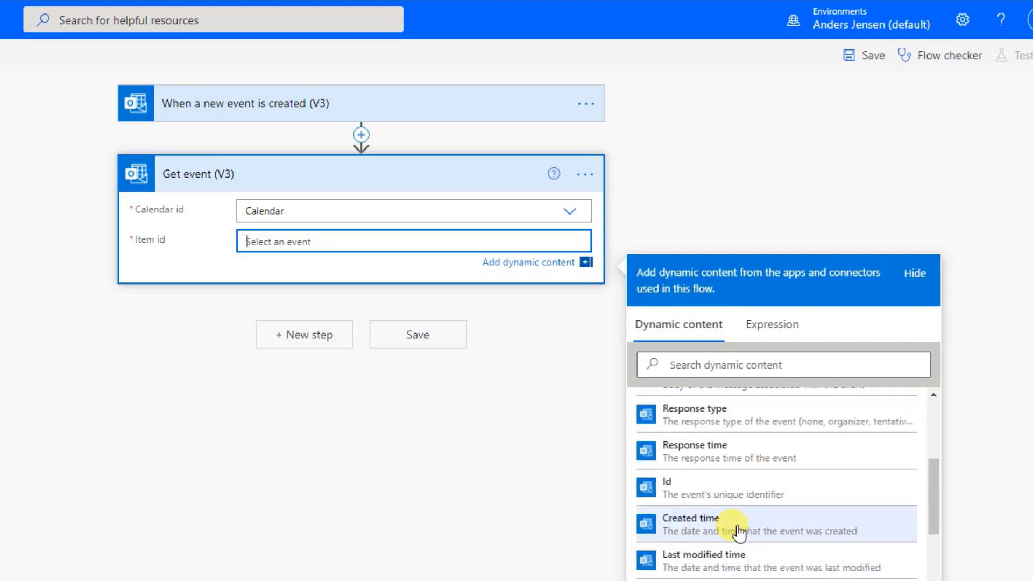
pyautogui.click(667, 488)
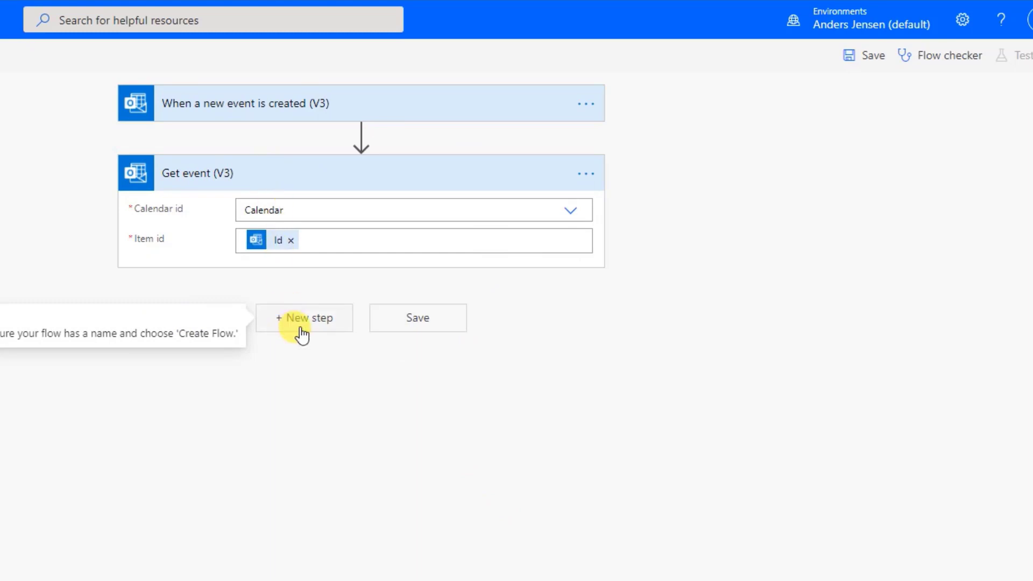
# Step: Add an Html to text step converting the fetched event's Body to plain text
pyautogui.click(304, 317)
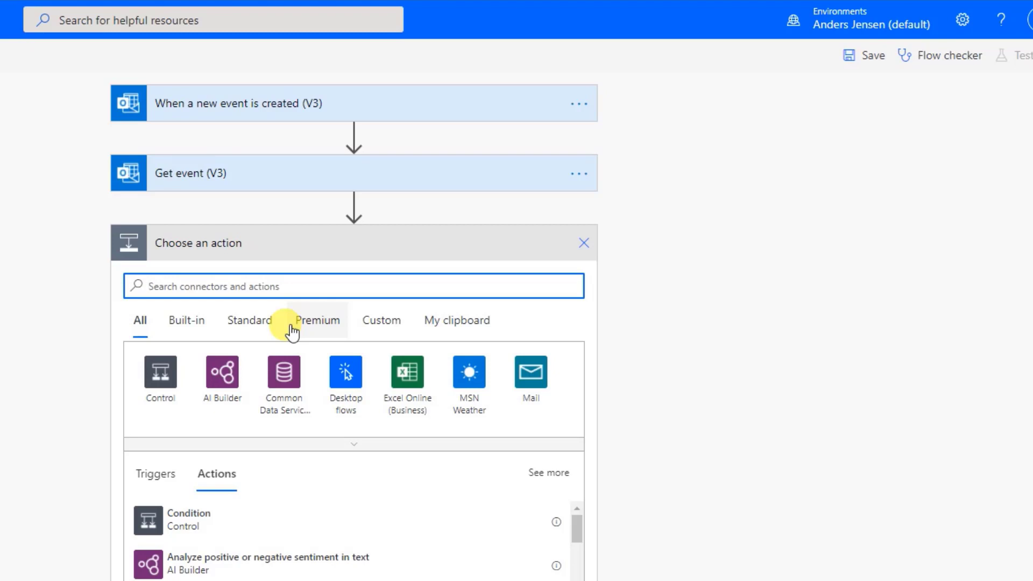
pyautogui.write('html')
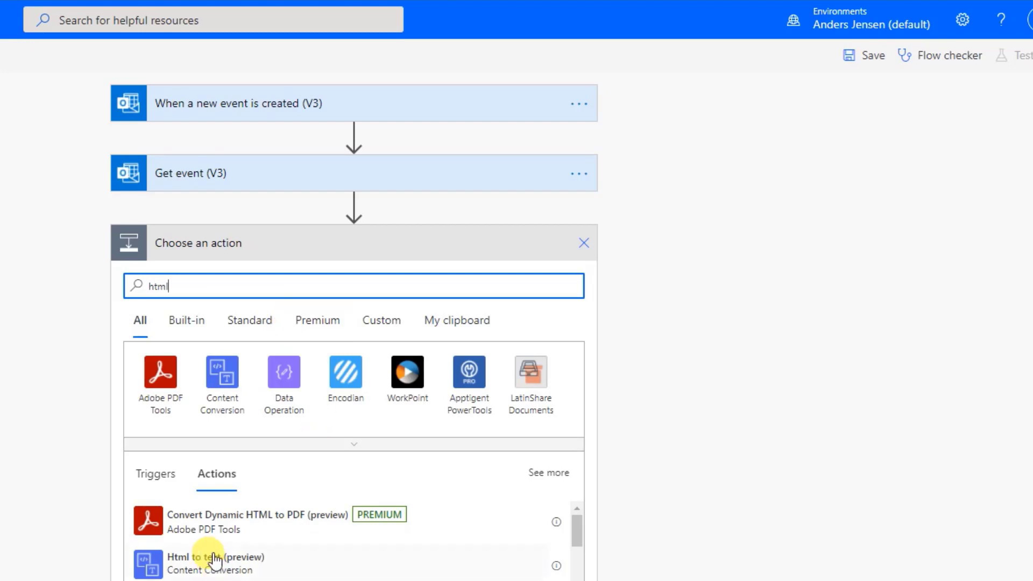
pyautogui.click(217, 563)
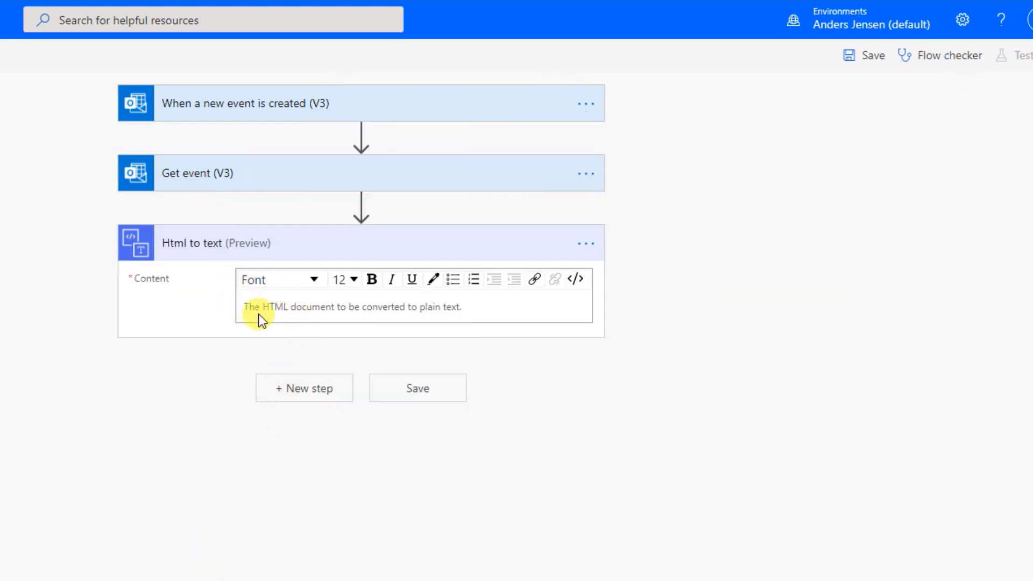
pyautogui.moveTo(191, 224)
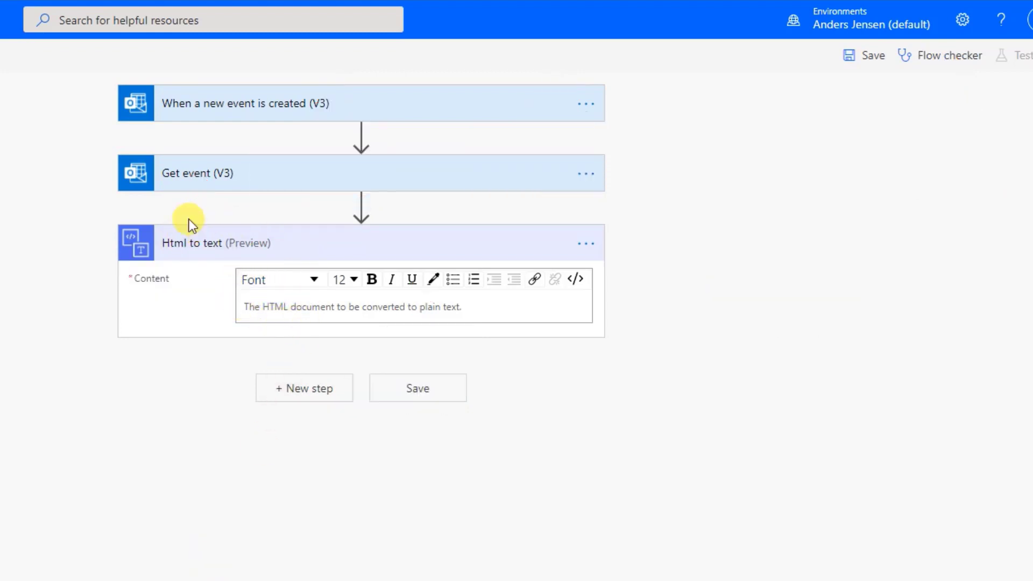
pyautogui.moveTo(404, 318)
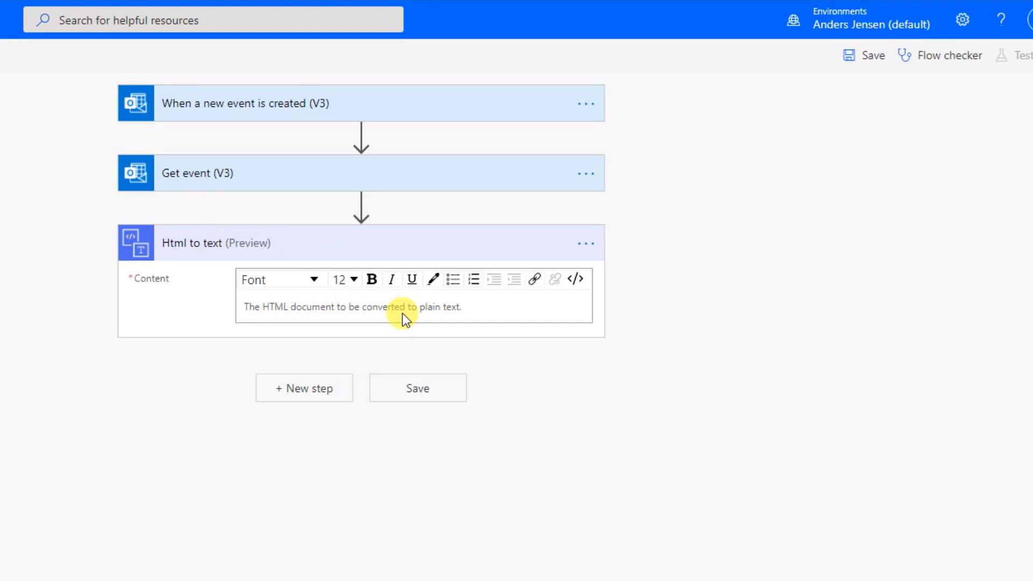
pyautogui.click(404, 307)
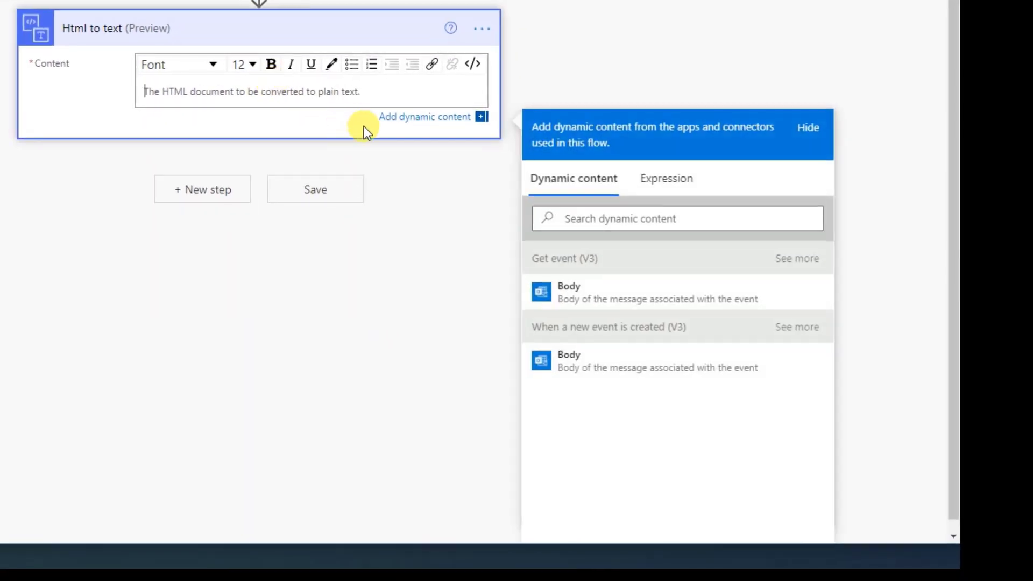
pyautogui.moveTo(627, 391)
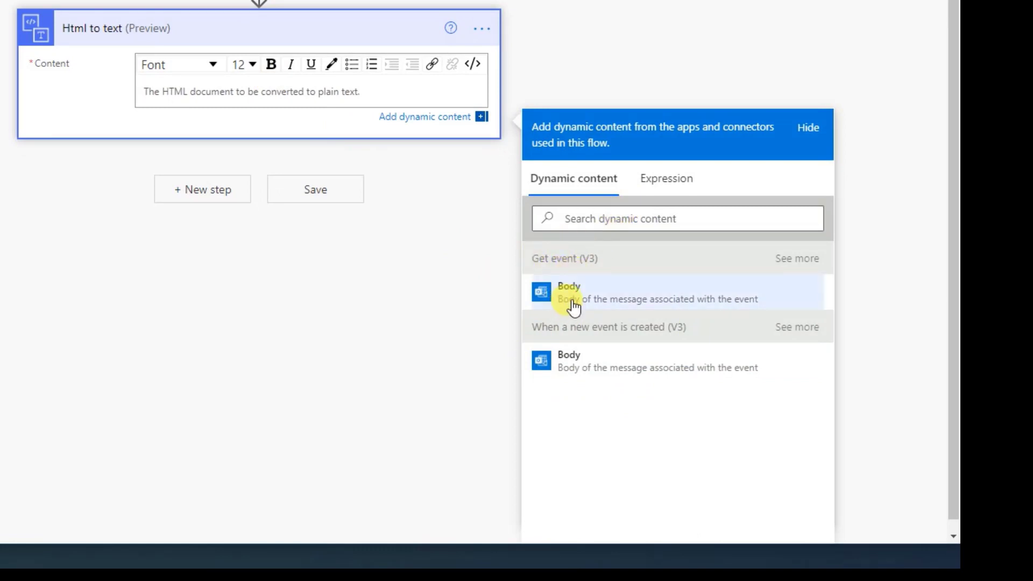
pyautogui.click(568, 293)
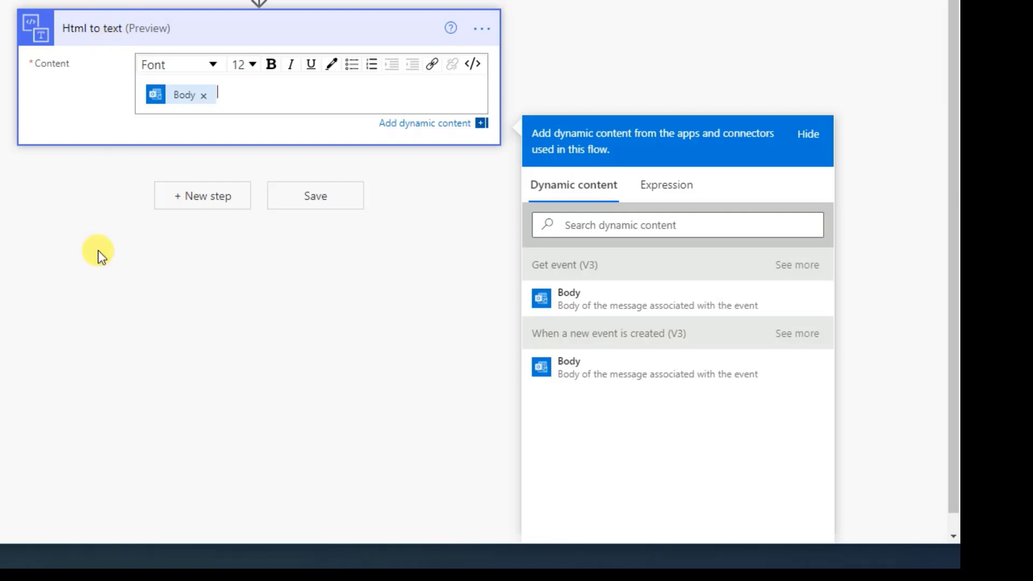
# Step: Add a Trello Create a card action after the text conversion
pyautogui.click(203, 195)
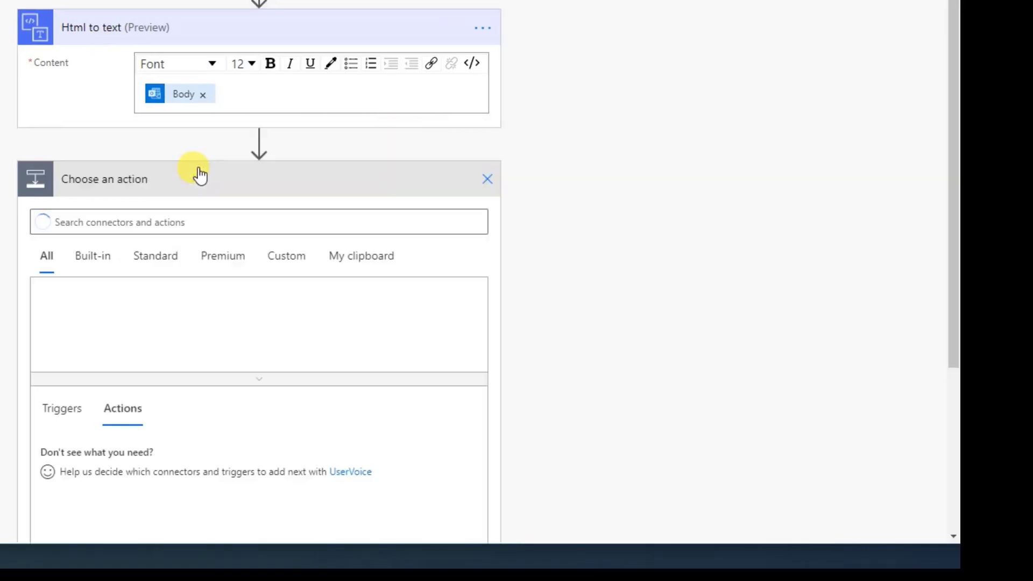
pyautogui.write('trello')
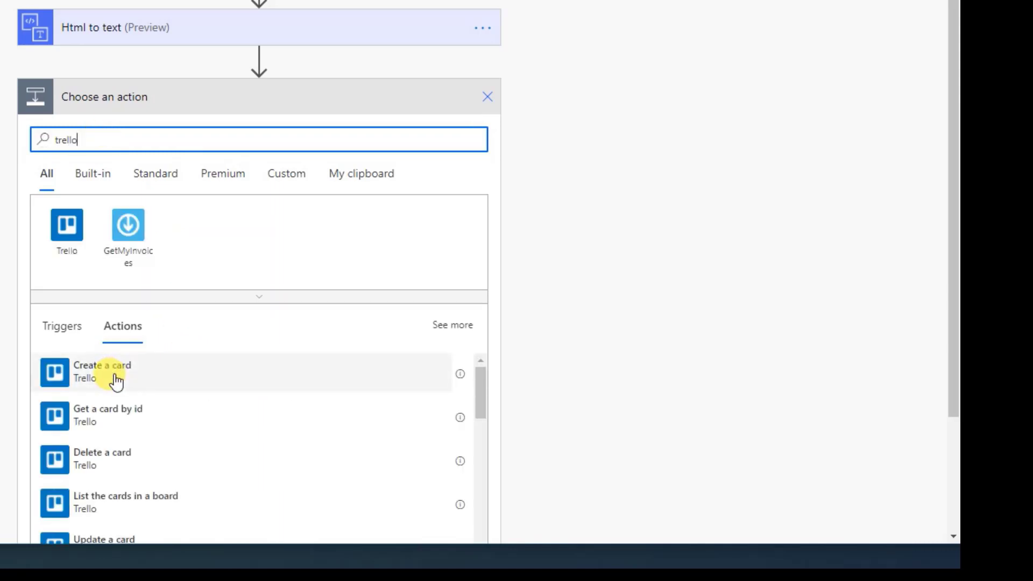
pyautogui.click(102, 371)
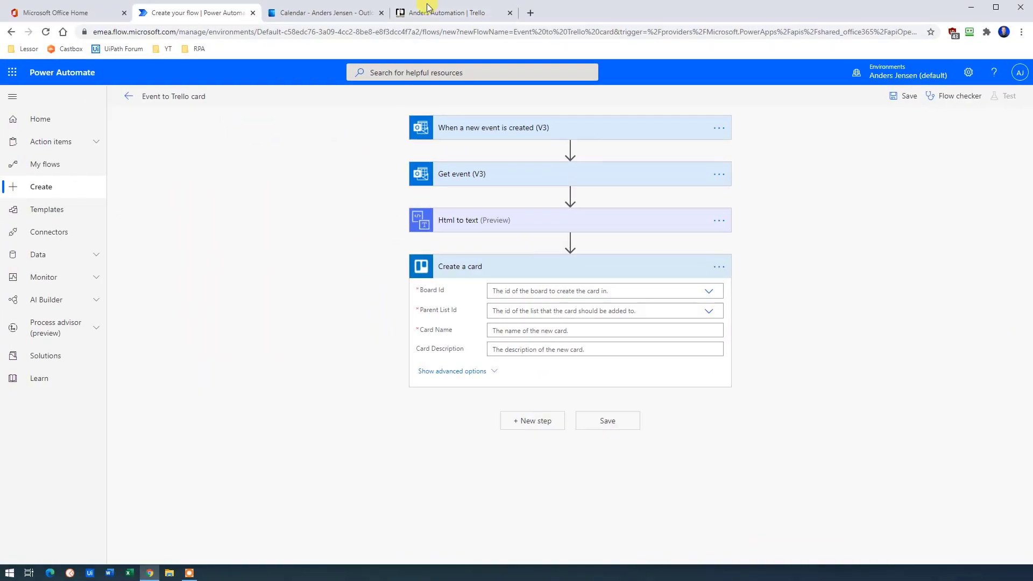
# Step: Target the Anders Automation board with new cards going to its To do list
pyautogui.click(453, 13)
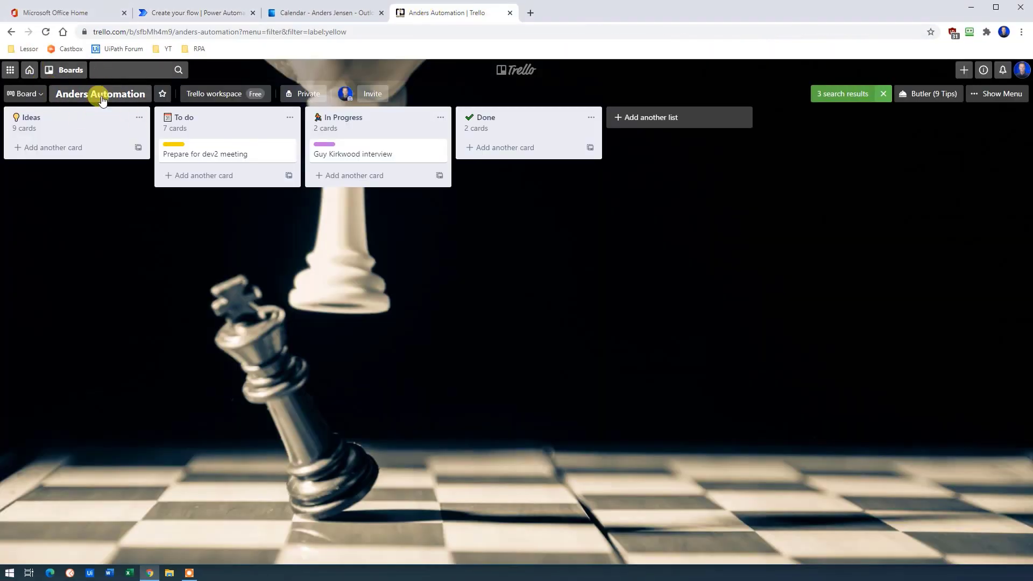
pyautogui.click(195, 13)
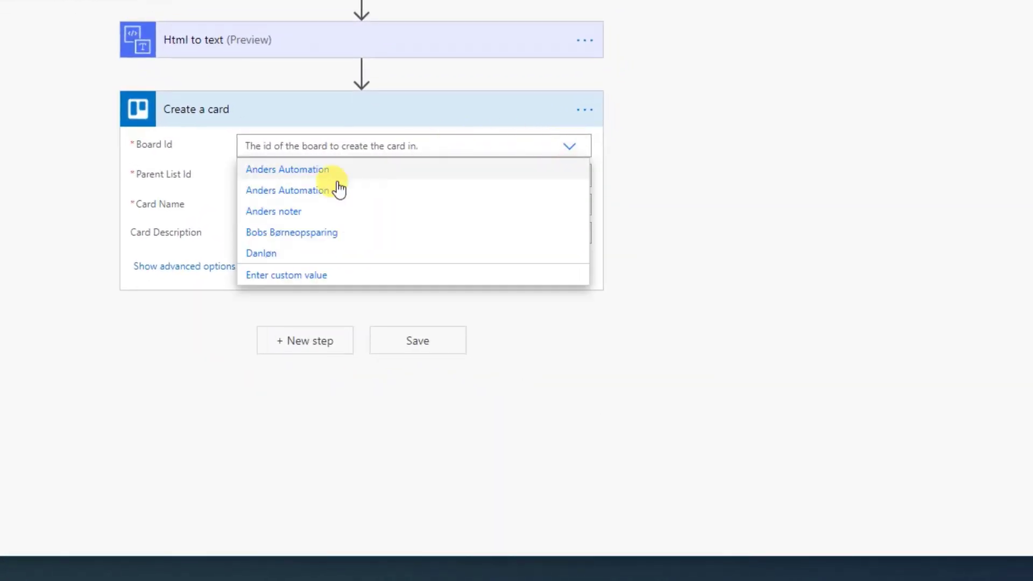
pyautogui.click(287, 168)
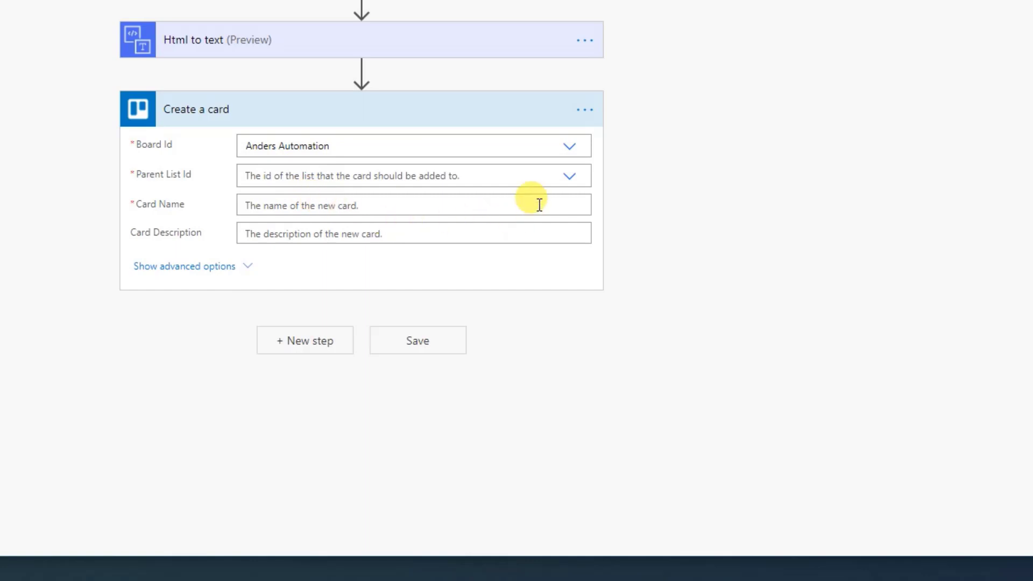
pyautogui.click(568, 175)
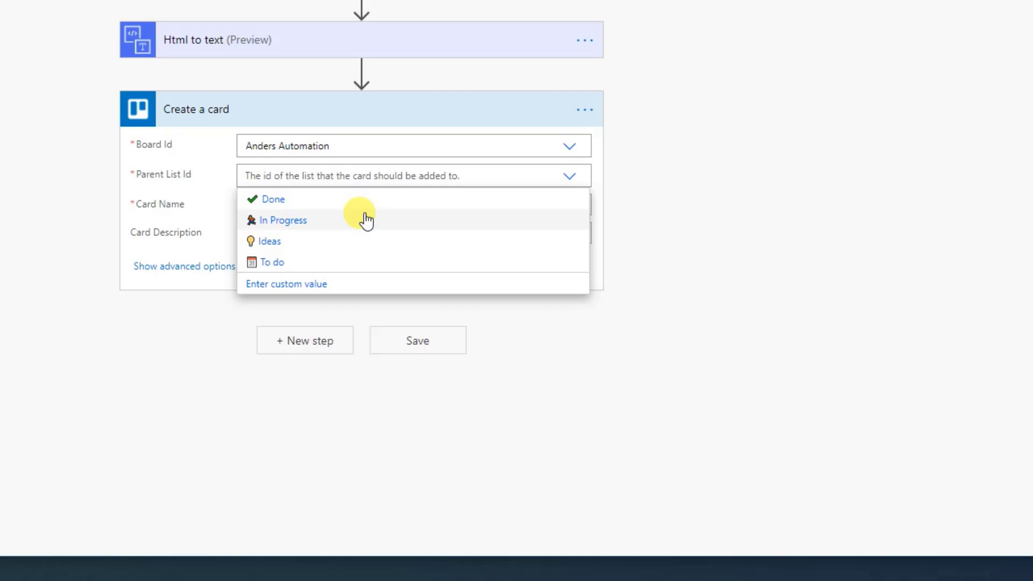
pyautogui.moveTo(284, 262)
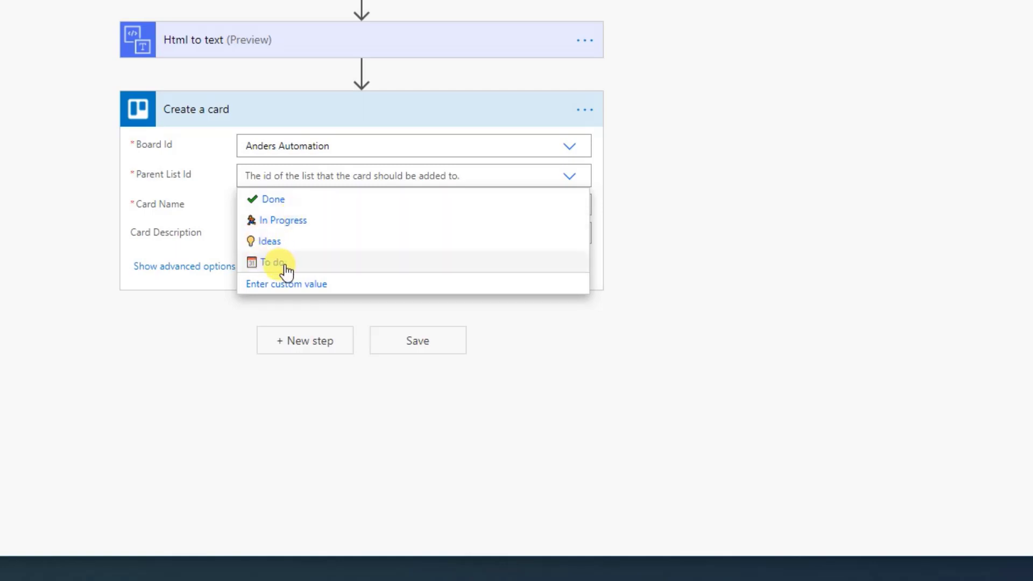
pyautogui.click(271, 261)
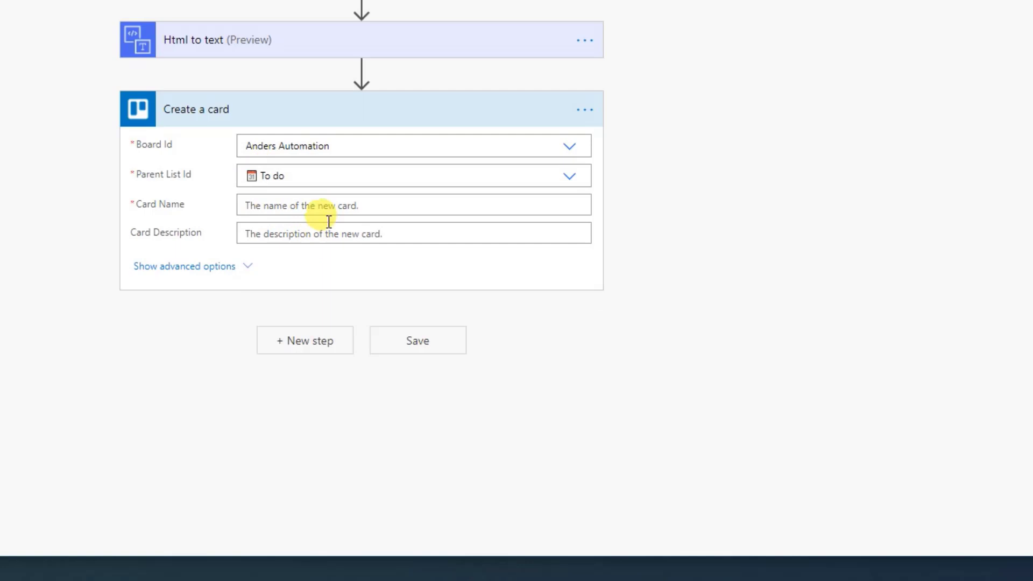
pyautogui.moveTo(319, 207)
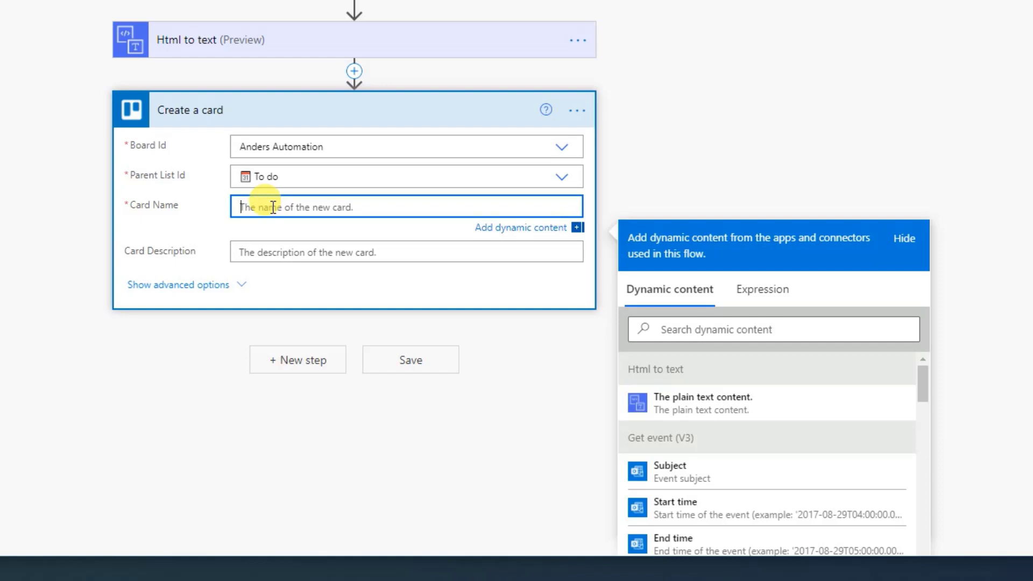
# Step: Name cards 'M:' plus the event Subject and begin the description with **Location:** and the event Location
pyautogui.write('M:')
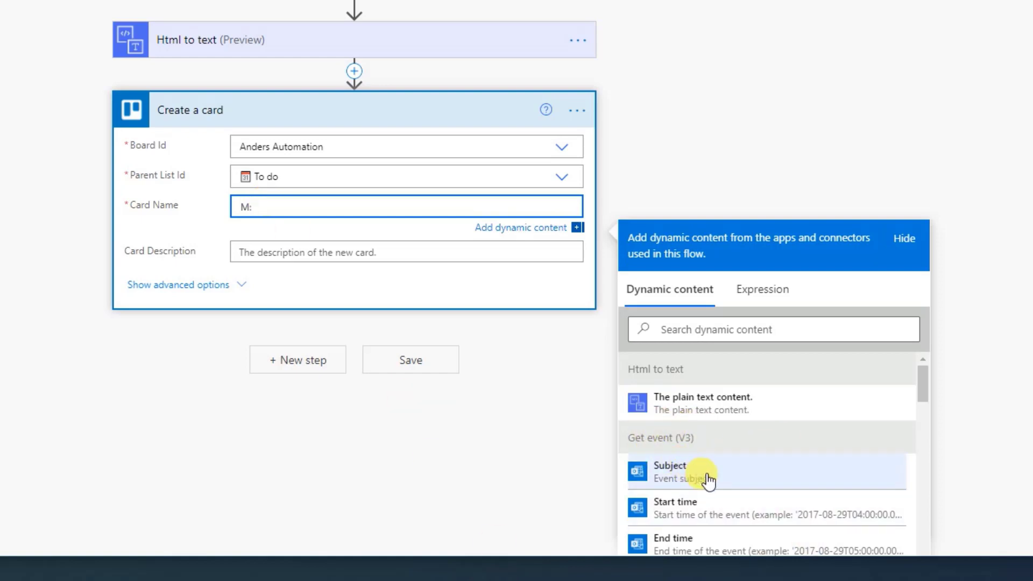
pyautogui.click(670, 471)
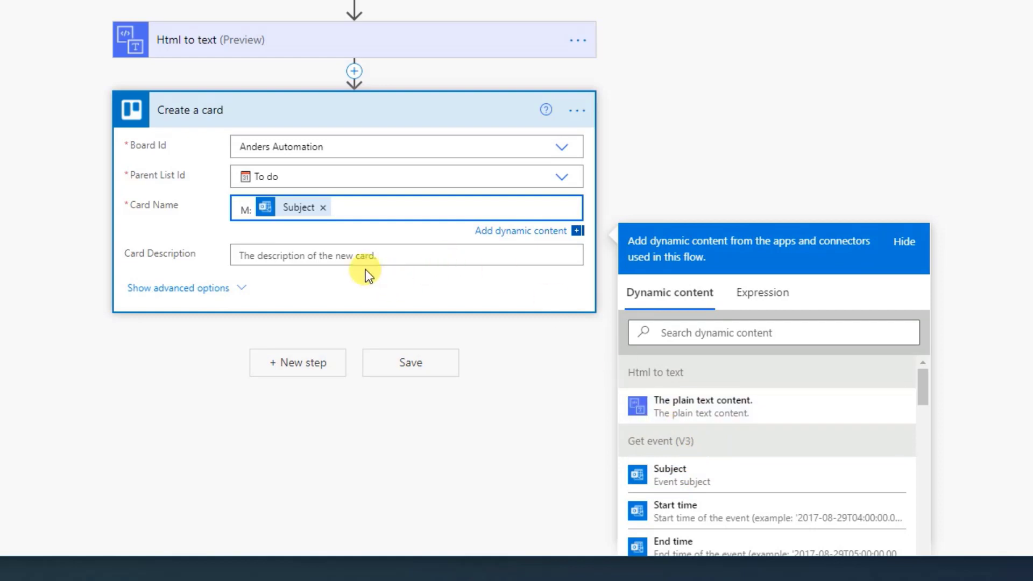
pyautogui.click(406, 255)
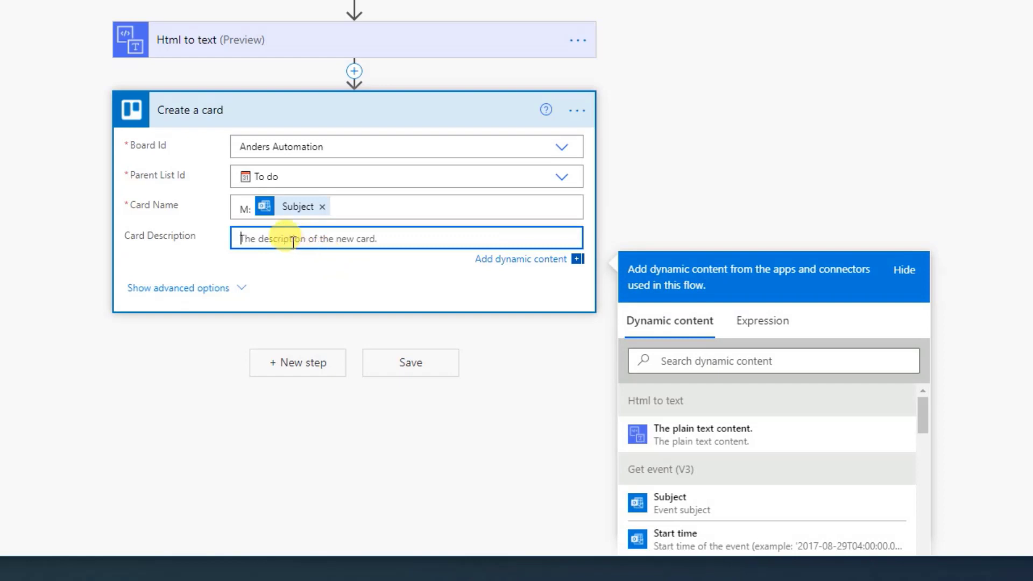
pyautogui.write('Location:')
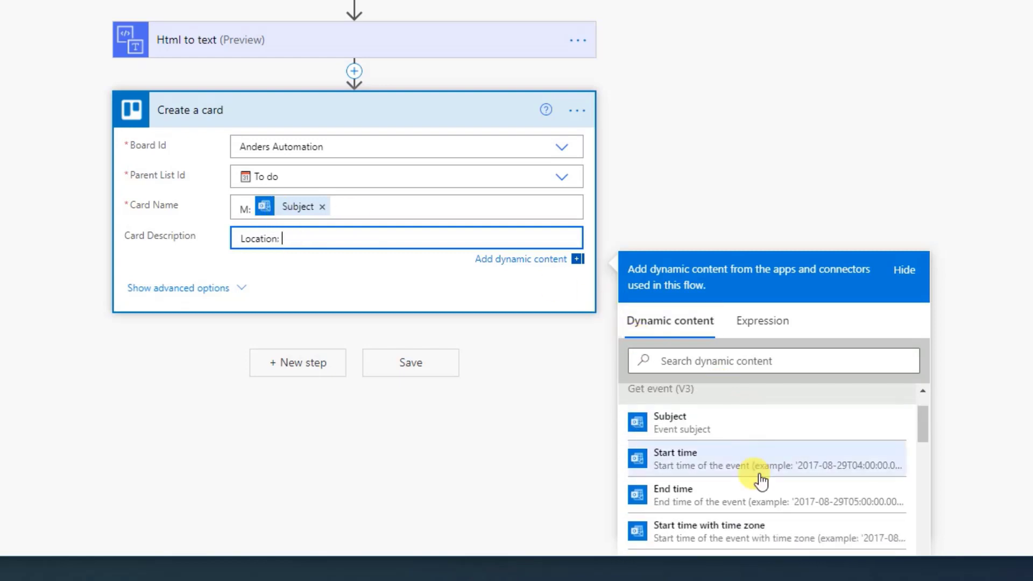
pyautogui.scroll(-3)
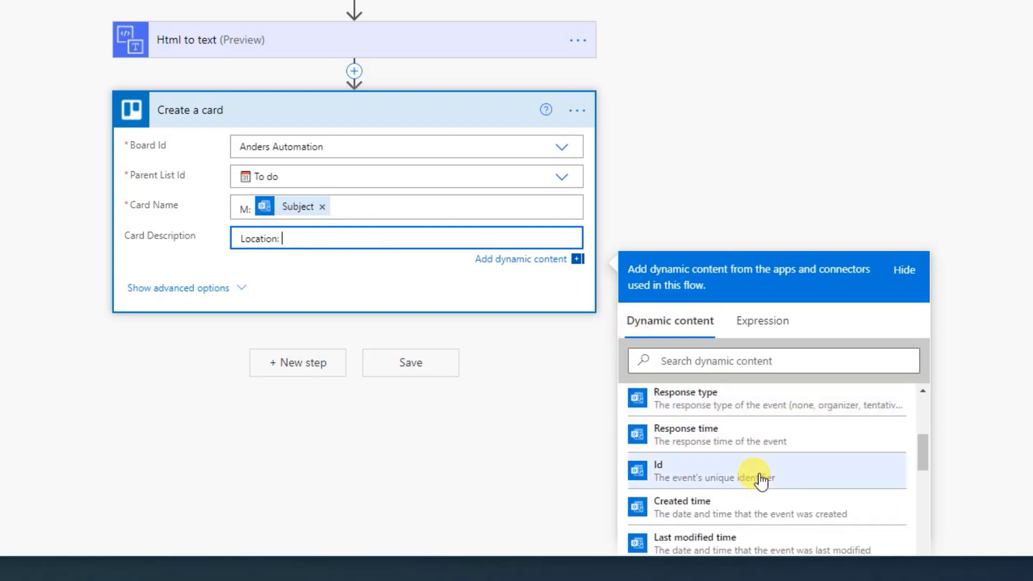
pyautogui.scroll(-3)
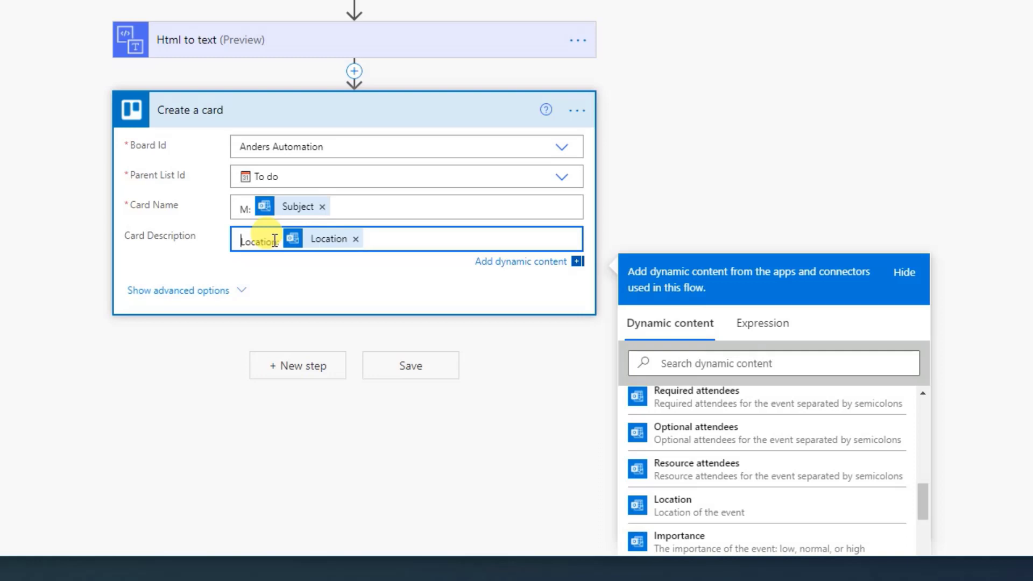
pyautogui.write('**Location:')
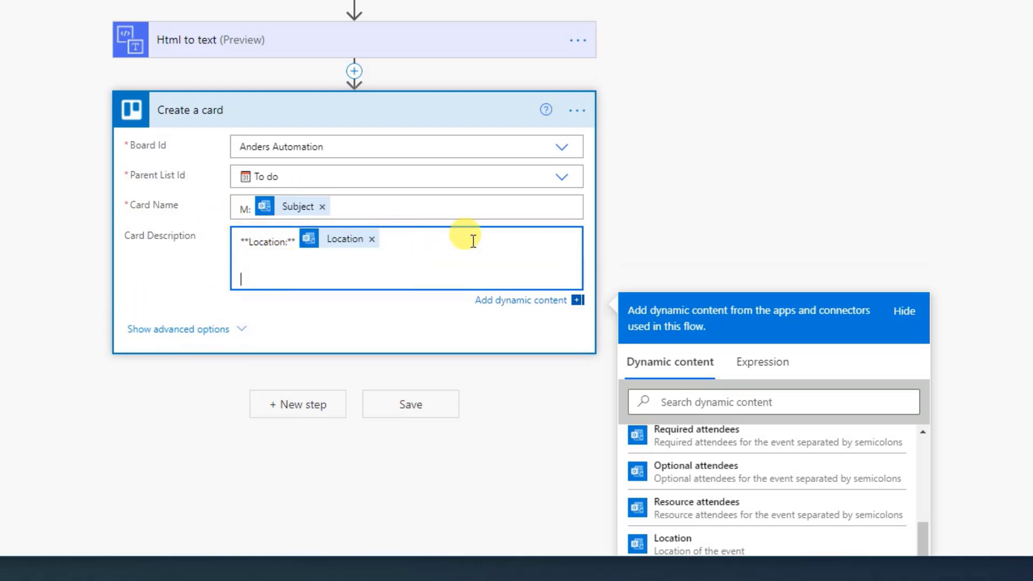
# Step: Add dashes, a bold **Description:** label and the plain text content to the card description
pyautogui.write('--')
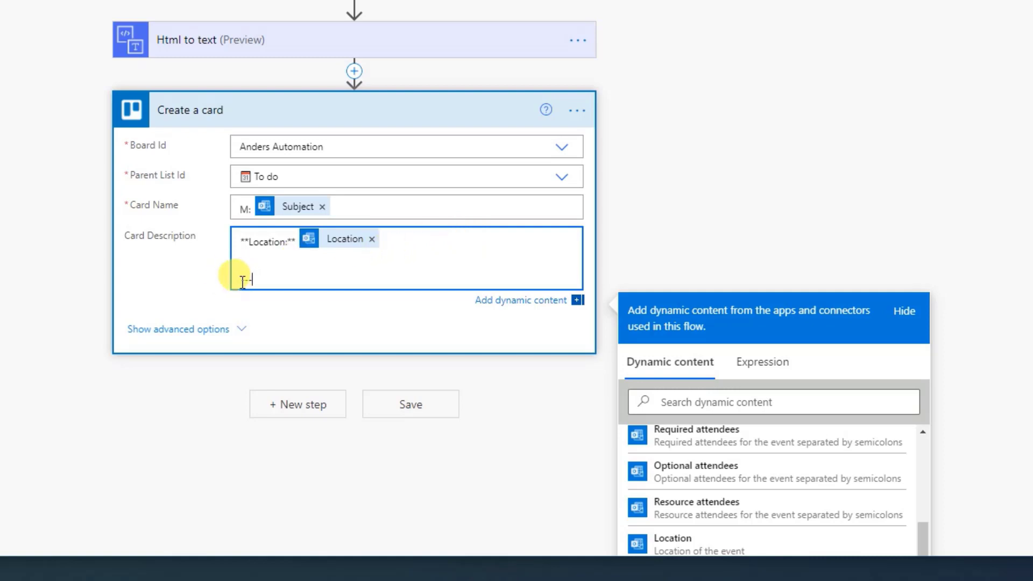
pyautogui.write('--')
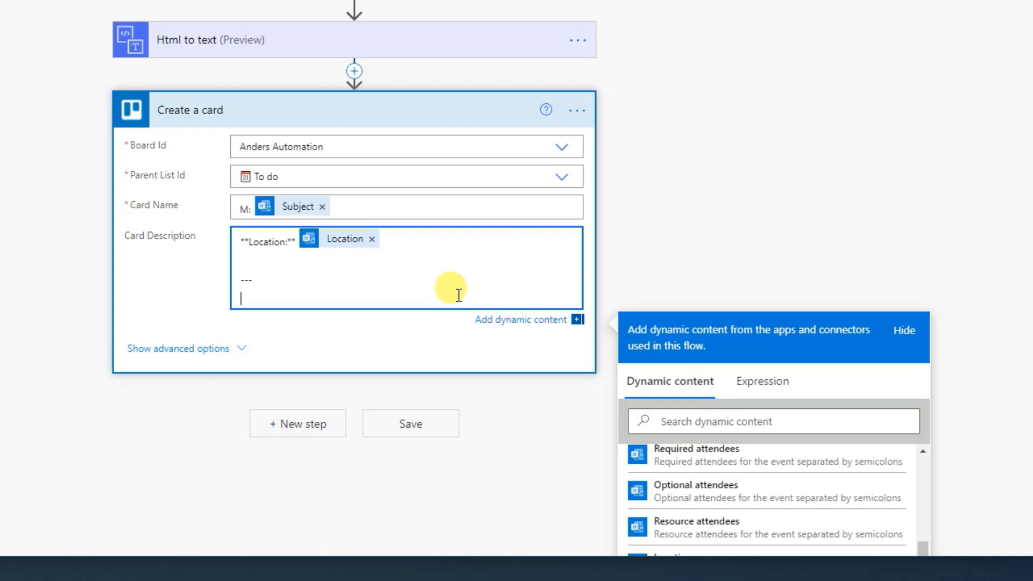
pyautogui.write('**De')
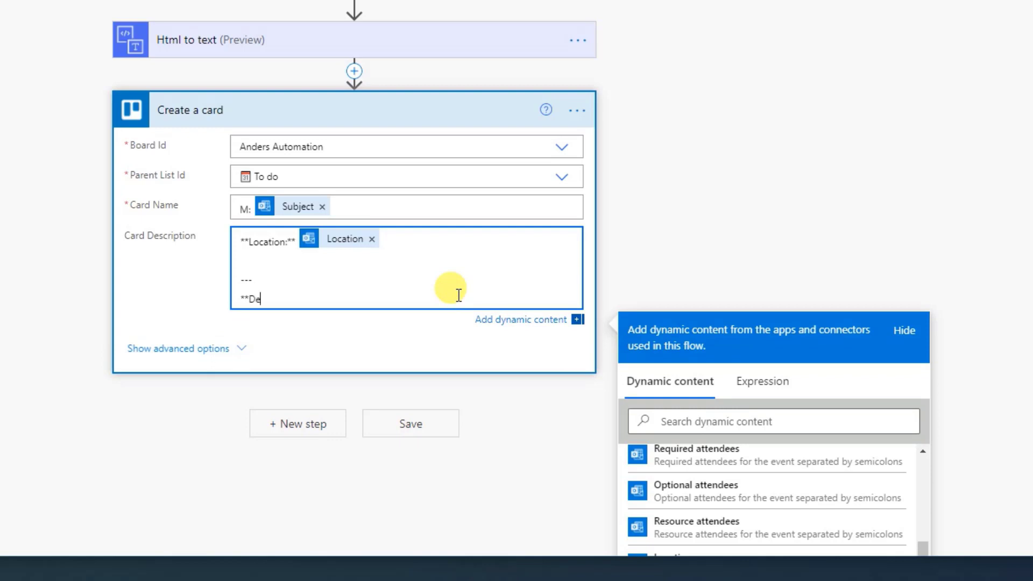
pyautogui.write('scription:')
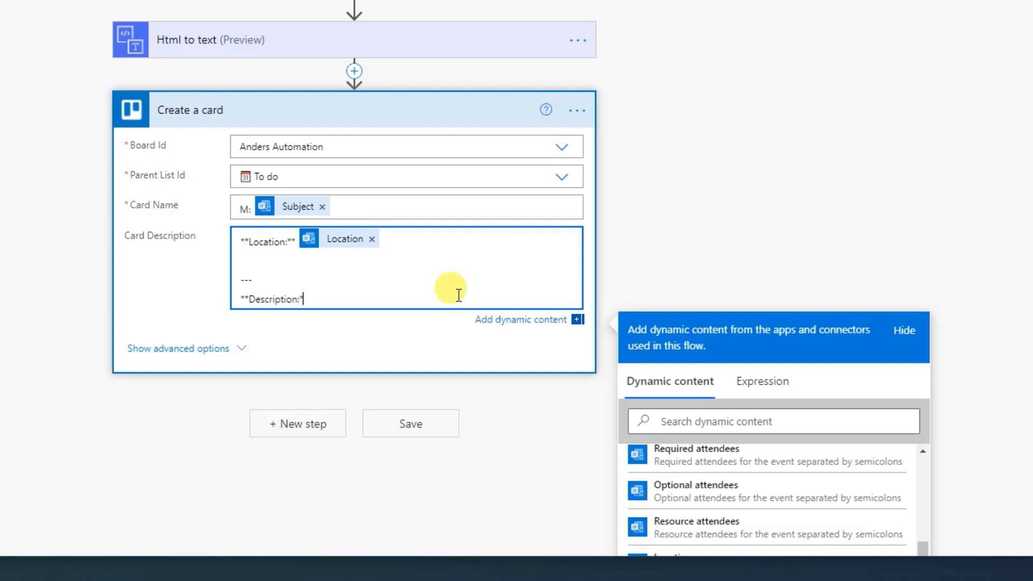
pyautogui.write('**')
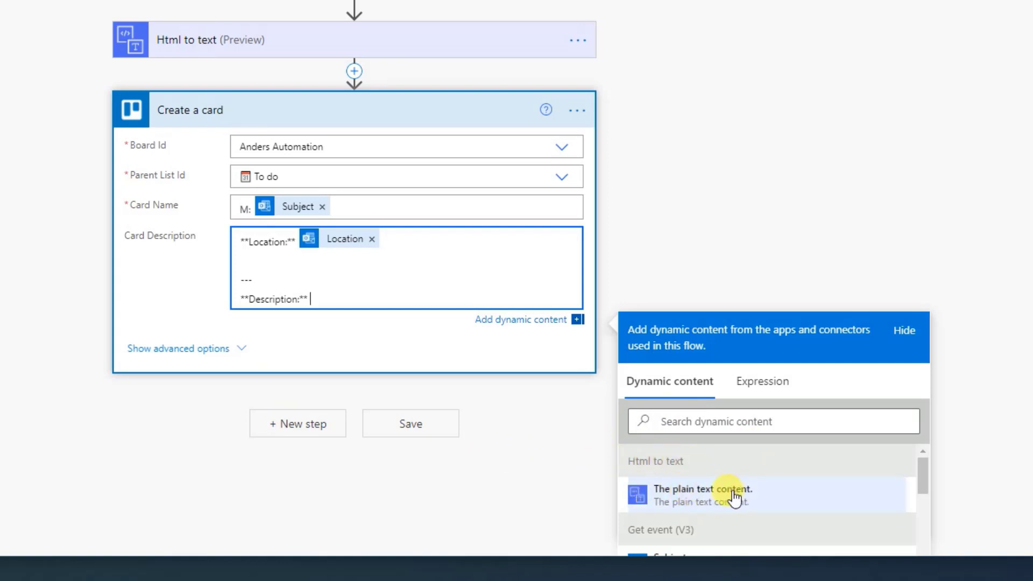
pyautogui.click(702, 494)
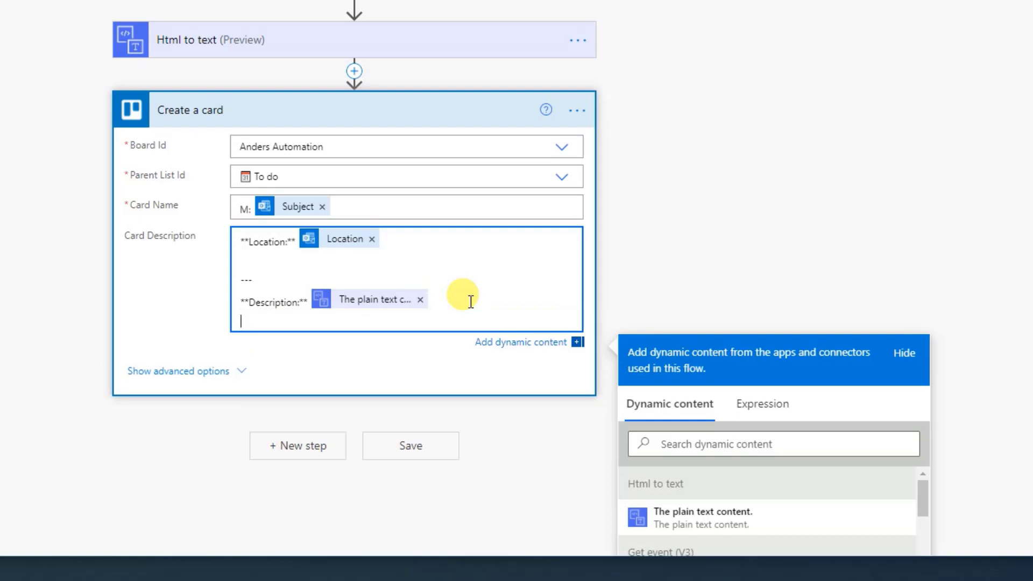
# Step: Add dashes, a bold **Link:** label and the event's Web link to the card description
pyautogui.write('---')
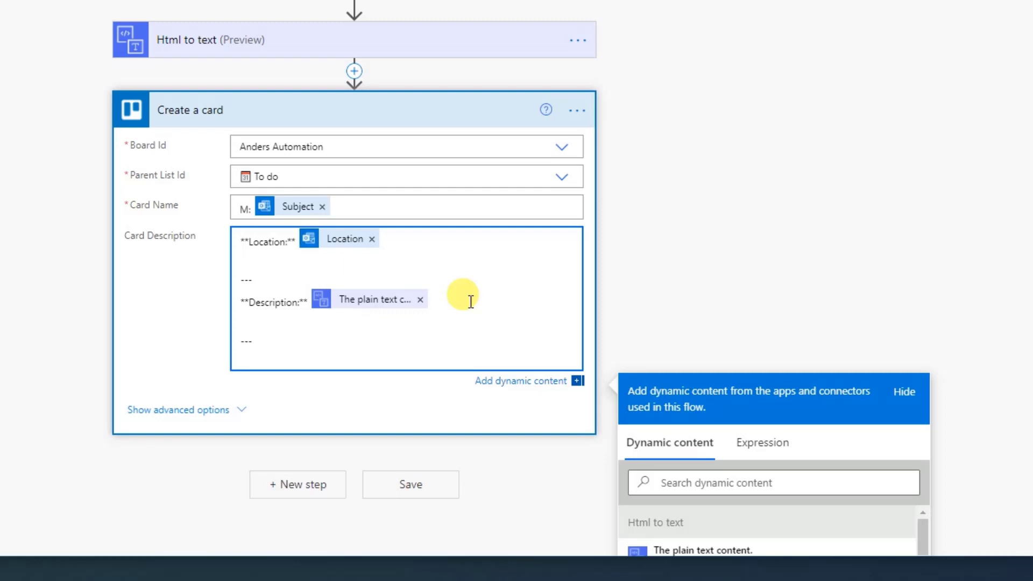
pyautogui.write('**L')
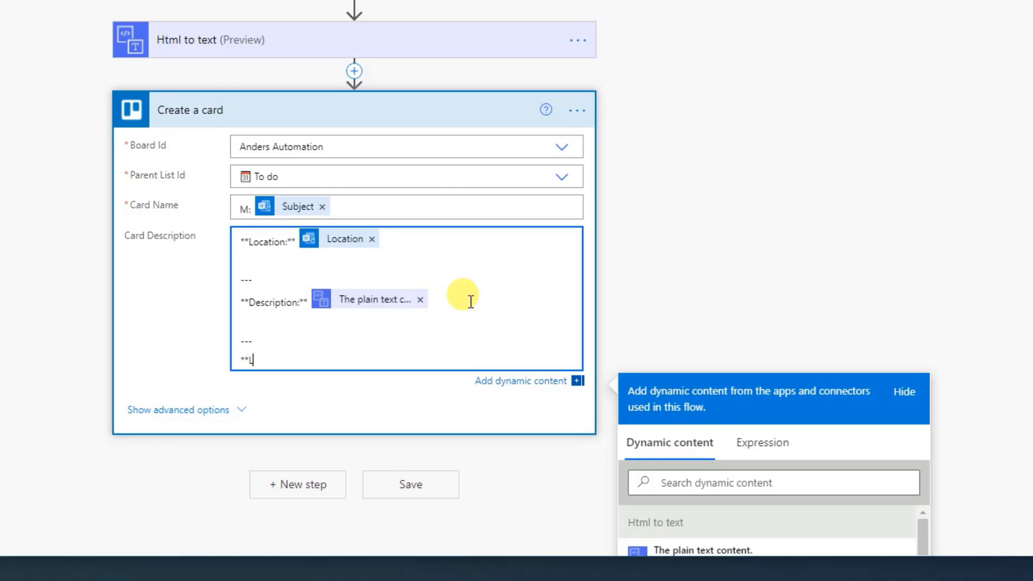
pyautogui.write('ink:')
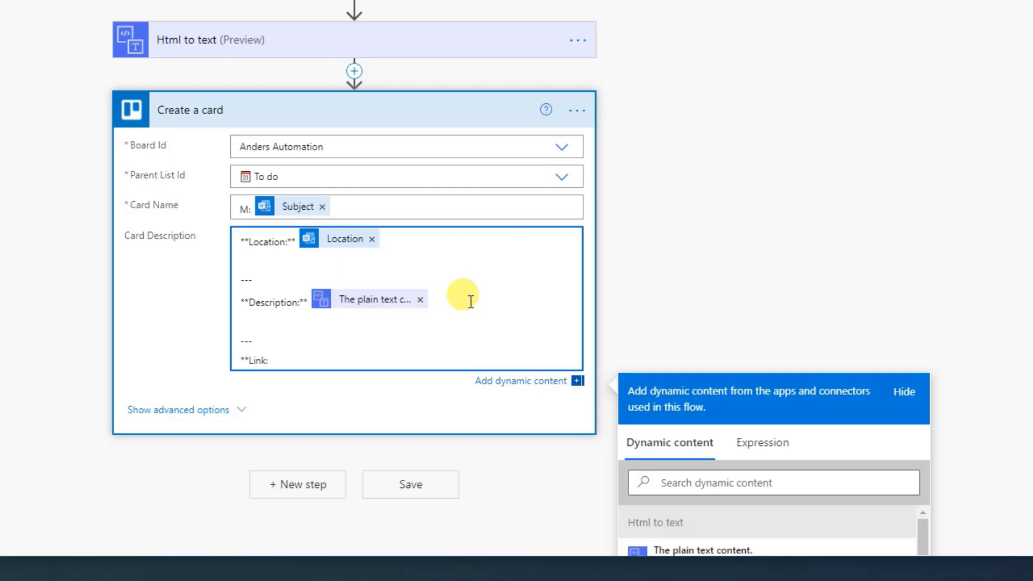
pyautogui.write('**')
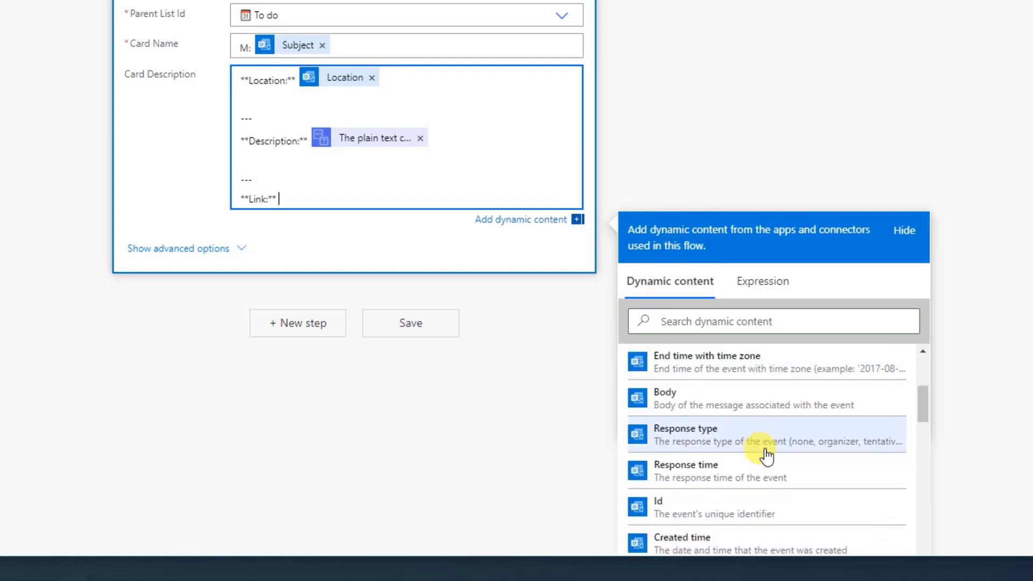
pyautogui.scroll(-3)
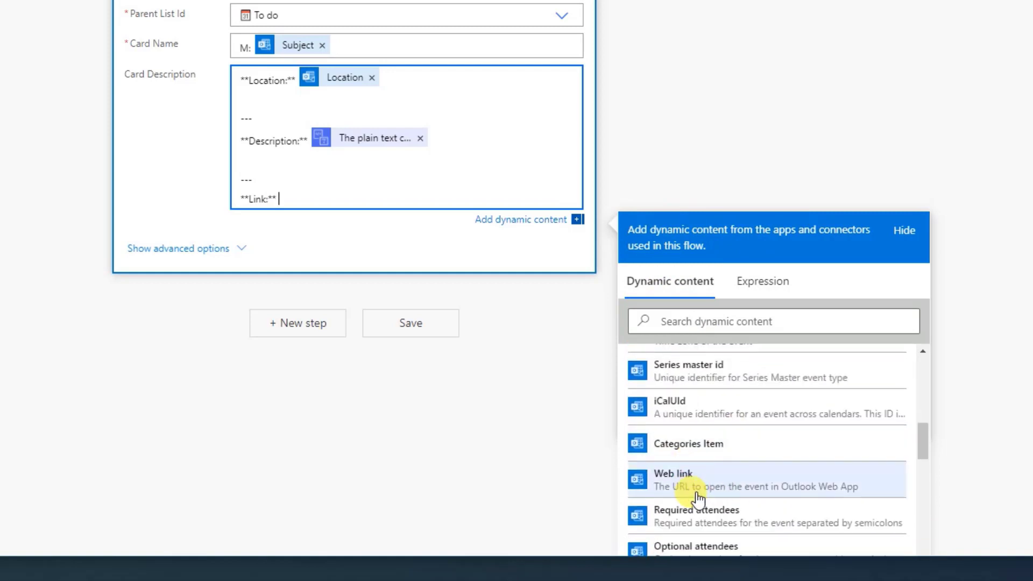
pyautogui.click(672, 479)
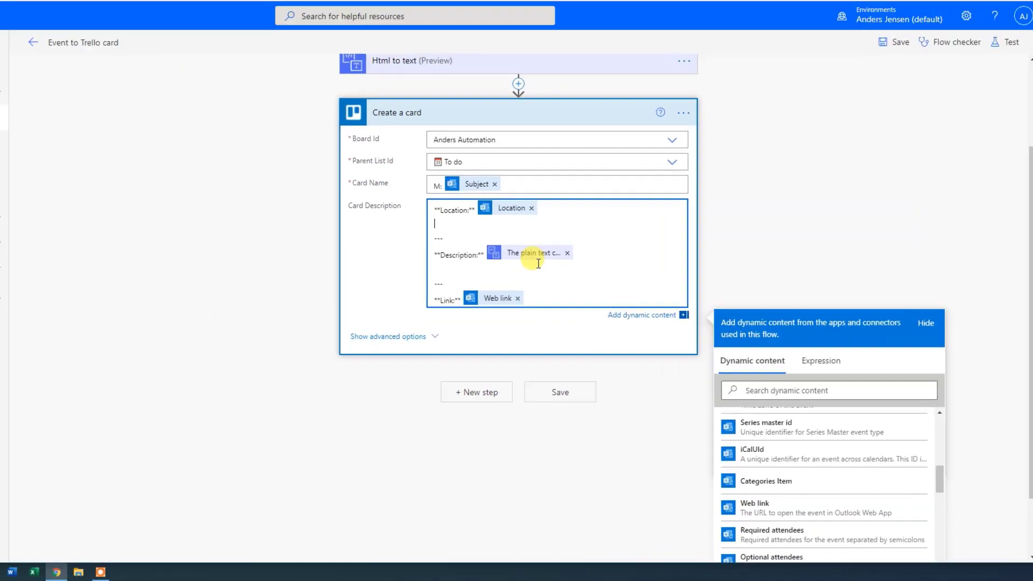
pyautogui.click(454, 13)
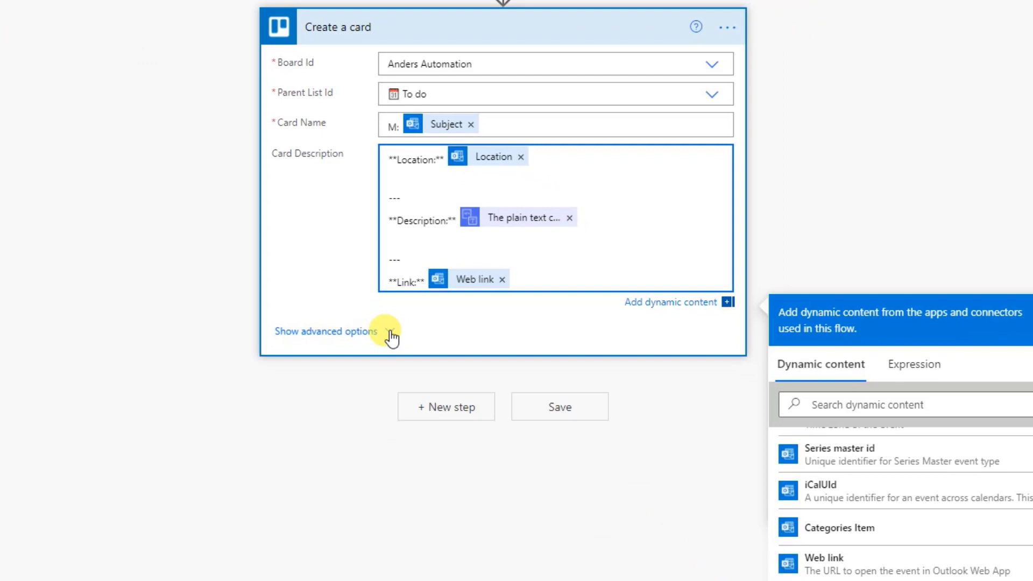
# Step: Set the card's label to yellow in the advanced options
pyautogui.click(325, 331)
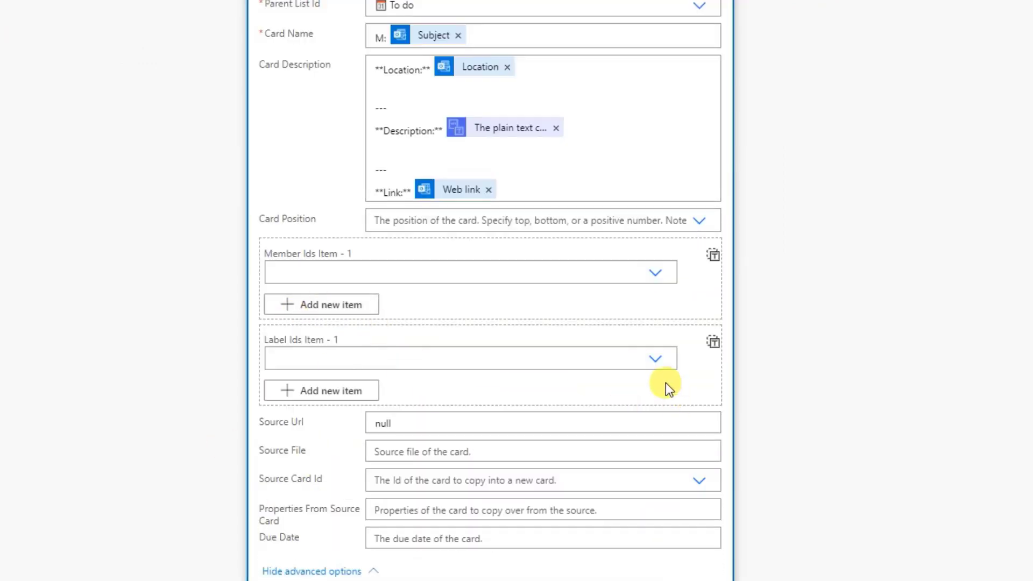
pyautogui.click(656, 357)
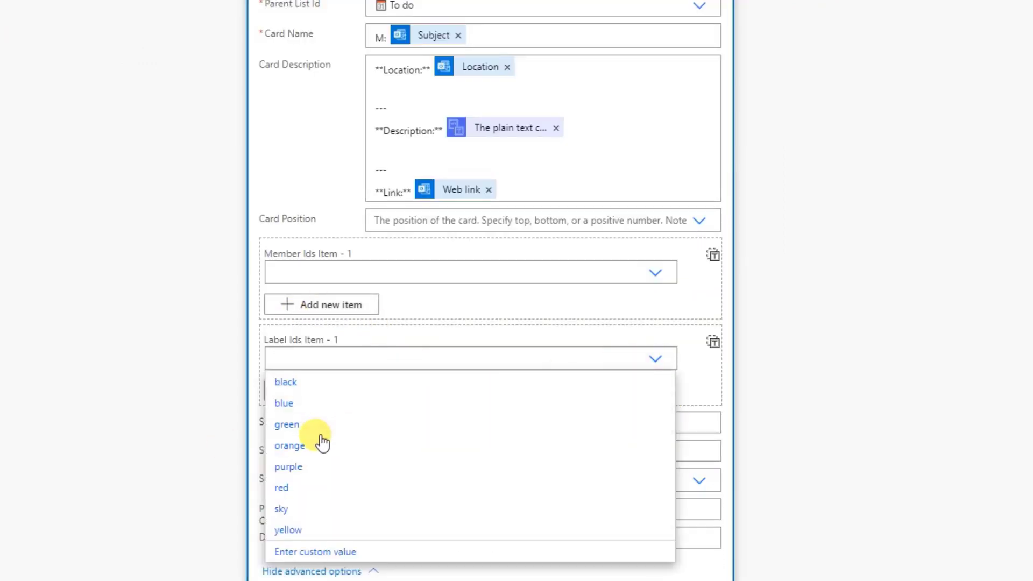
pyautogui.click(288, 530)
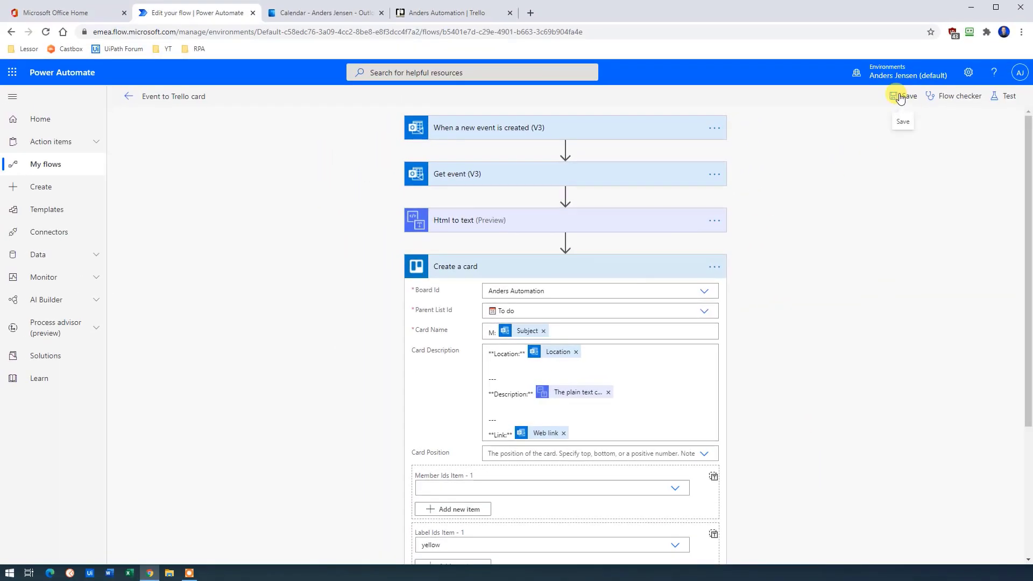
# Step: Save the flow and start a manual test waiting for the trigger action
pyautogui.click(904, 96)
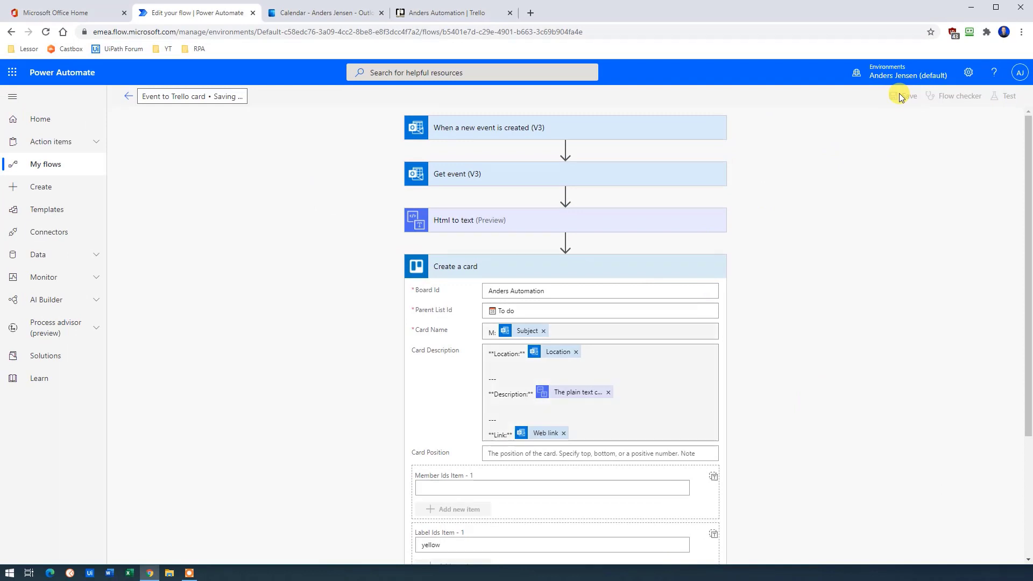
pyautogui.click(906, 96)
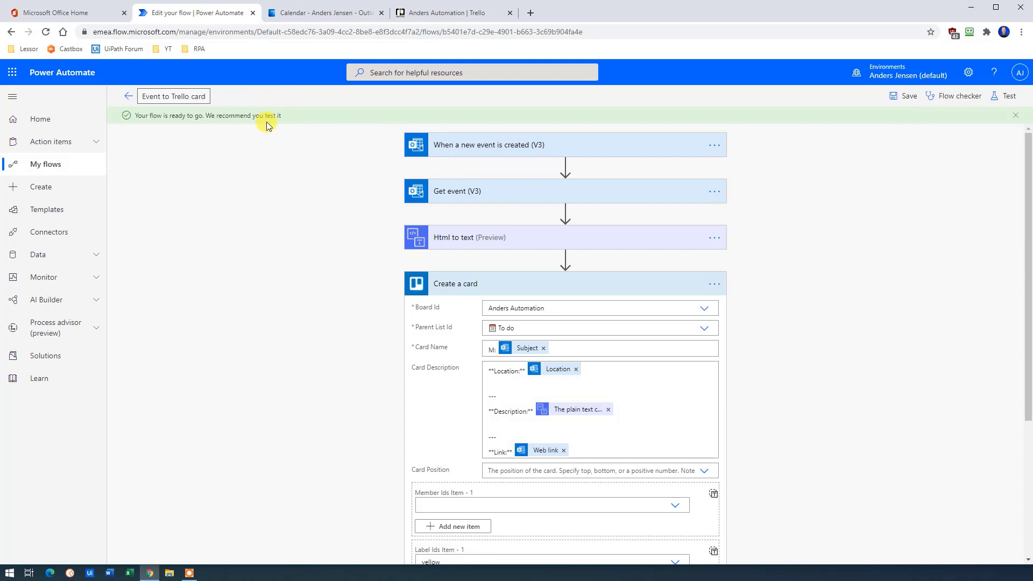
pyautogui.click(1007, 95)
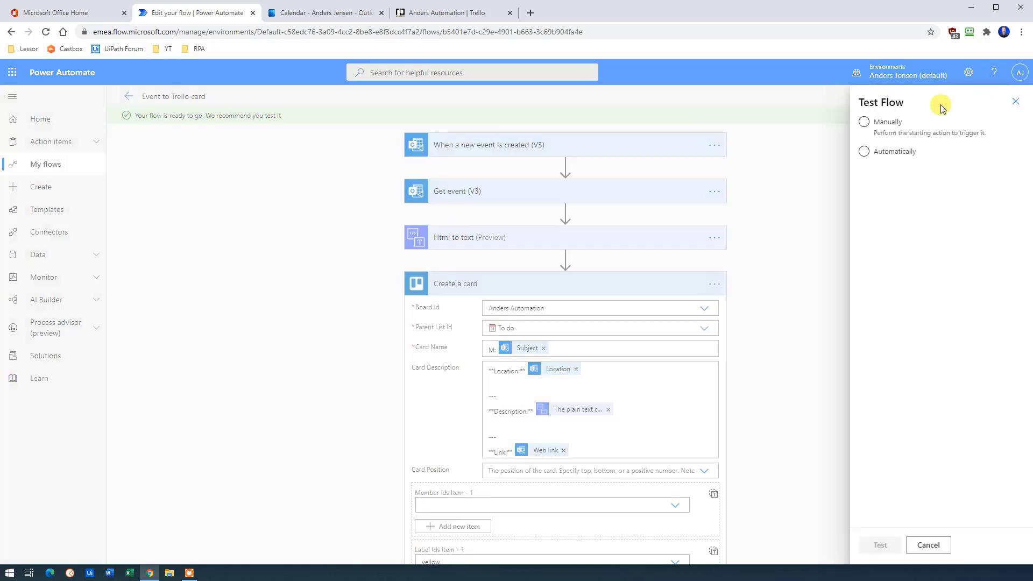
pyautogui.click(864, 122)
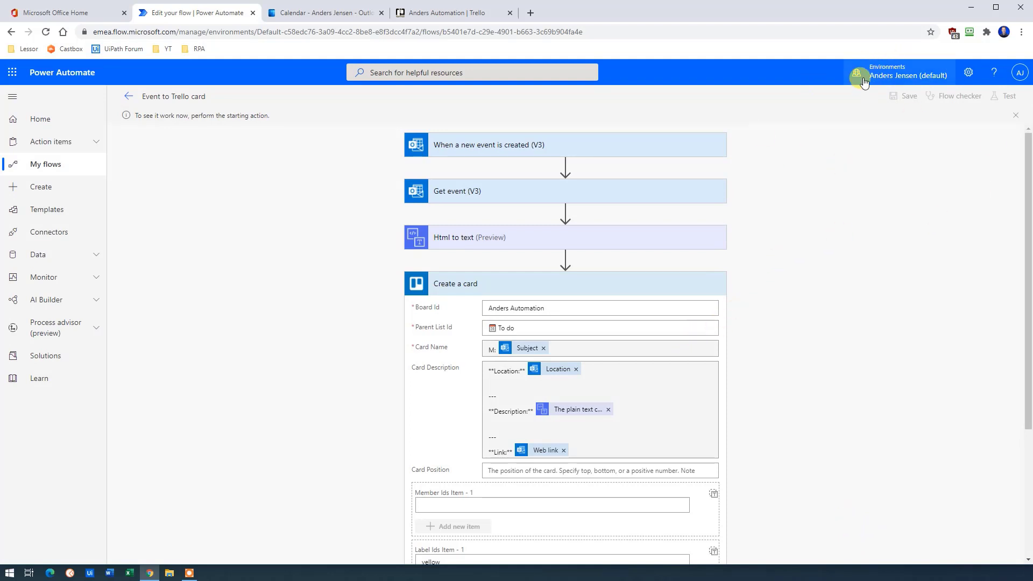
# Step: Start a new Outlook event on Wednesday 3 February titled 'Our awesome event'
pyautogui.click(324, 13)
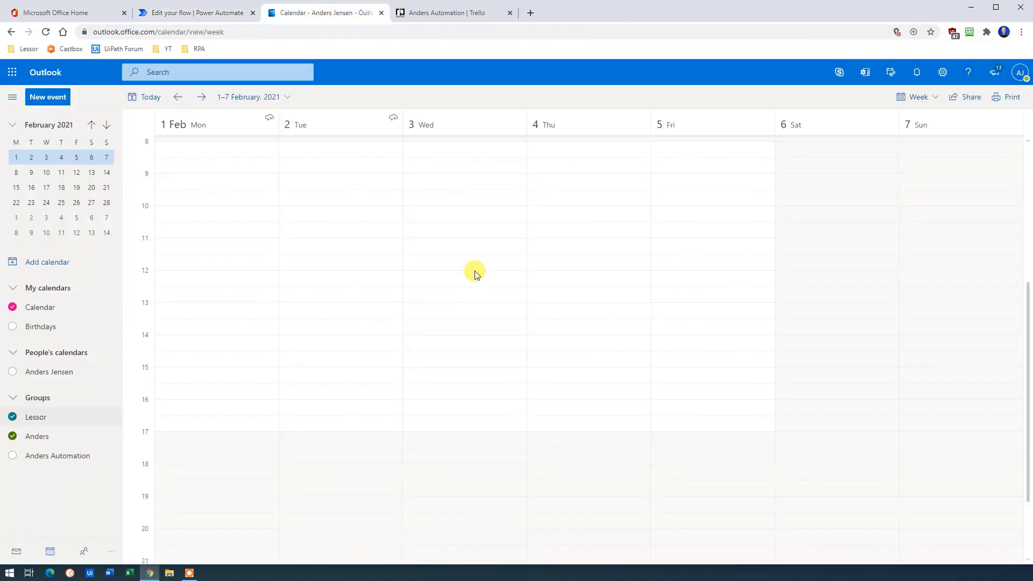
pyautogui.click(474, 272)
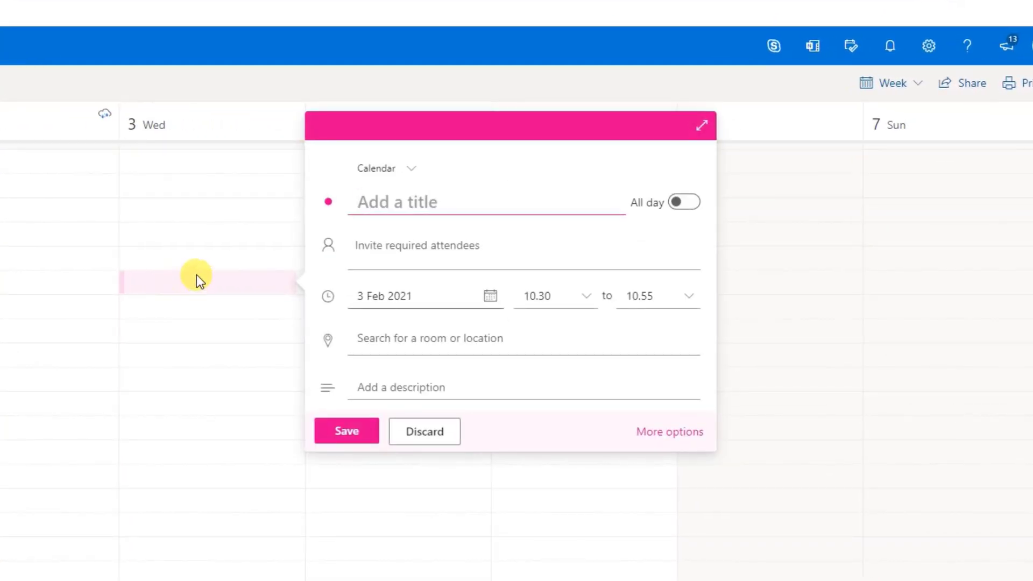
pyautogui.write('Our')
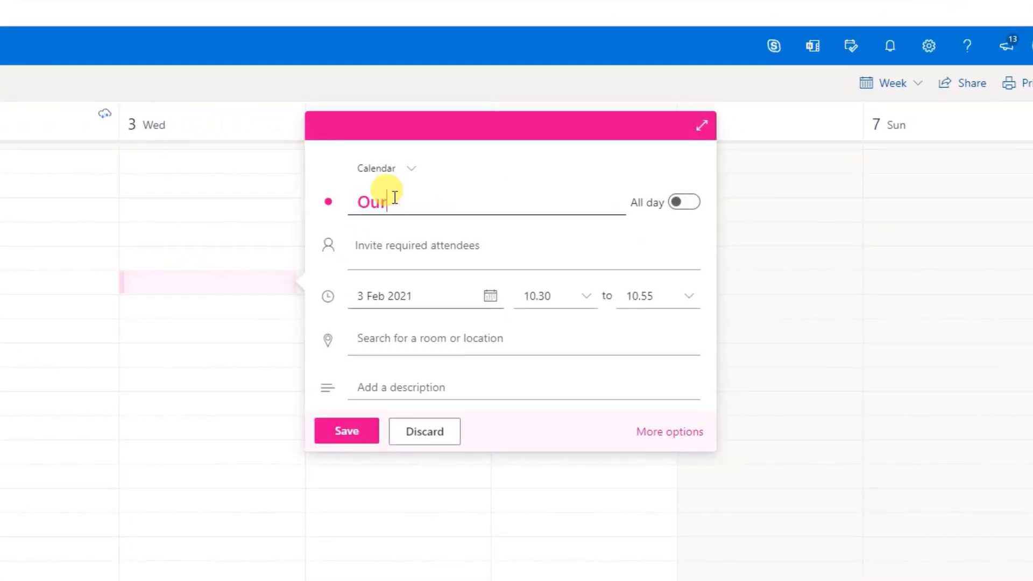
pyautogui.write('awesome event')
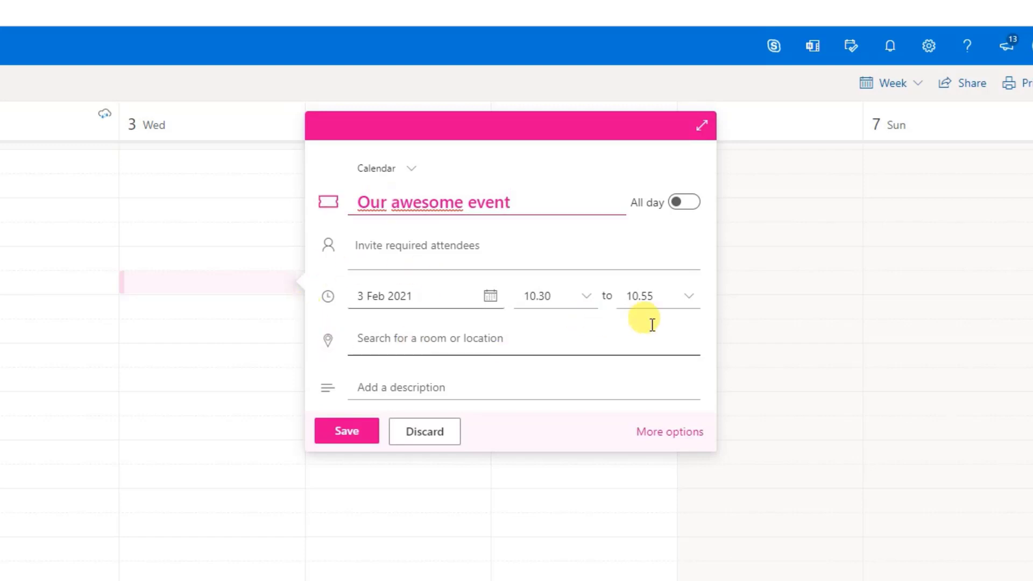
# Step: Add the description 'If you think this video helps you, please give it a thumbs up :)' and save the event
pyautogui.click(400, 388)
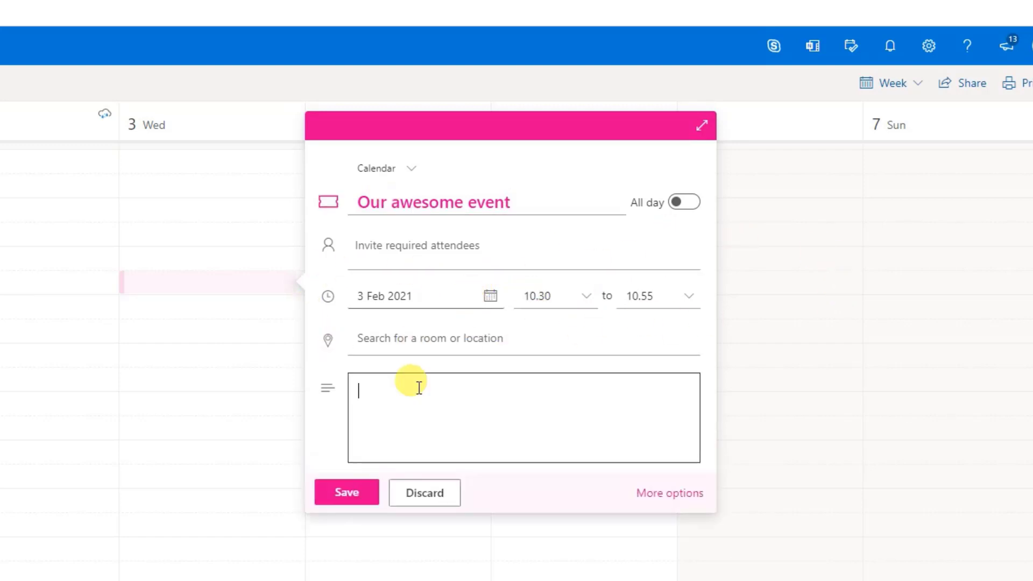
pyautogui.write('If you')
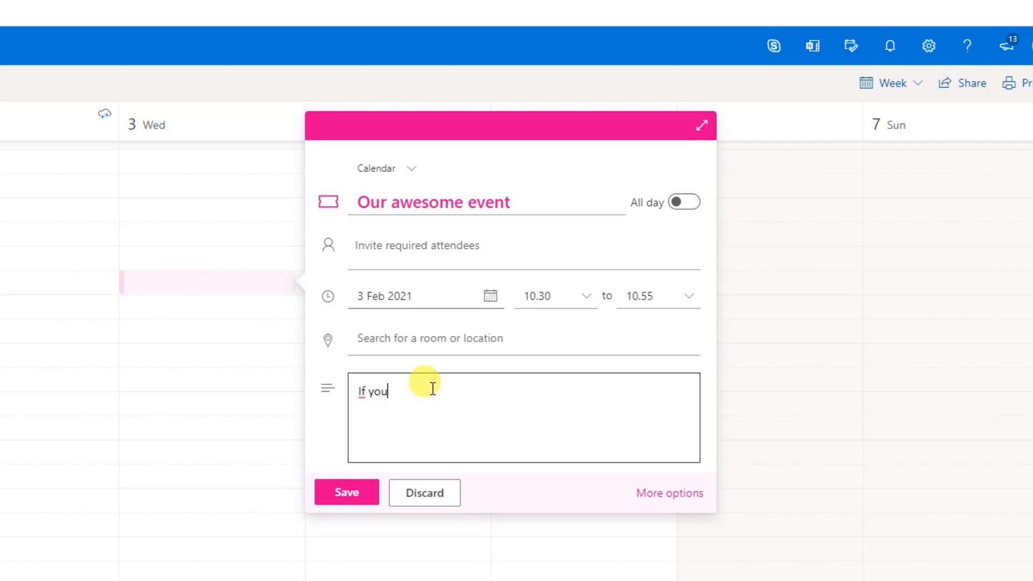
pyautogui.write('think this vi')
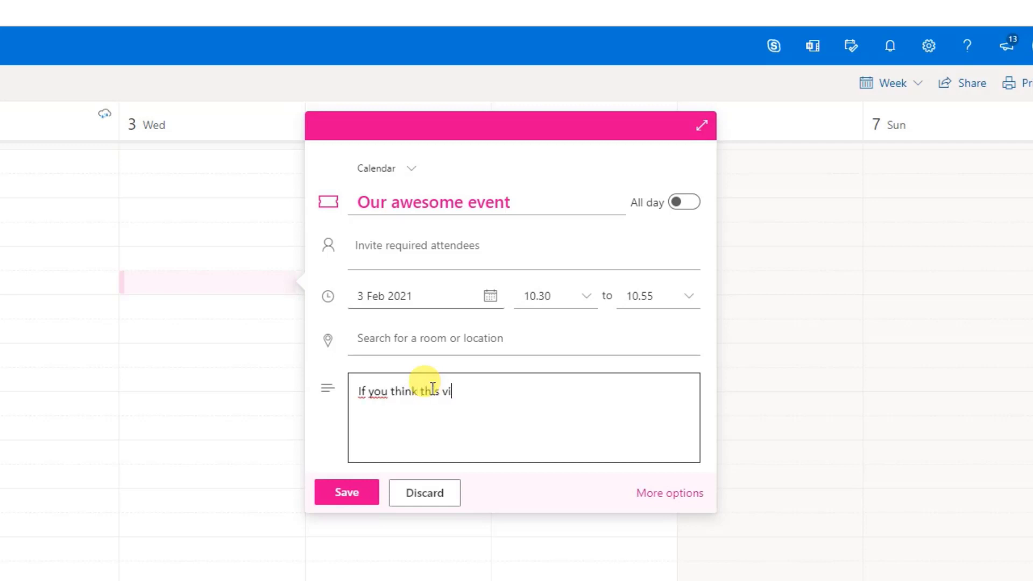
pyautogui.write('deo helps you,')
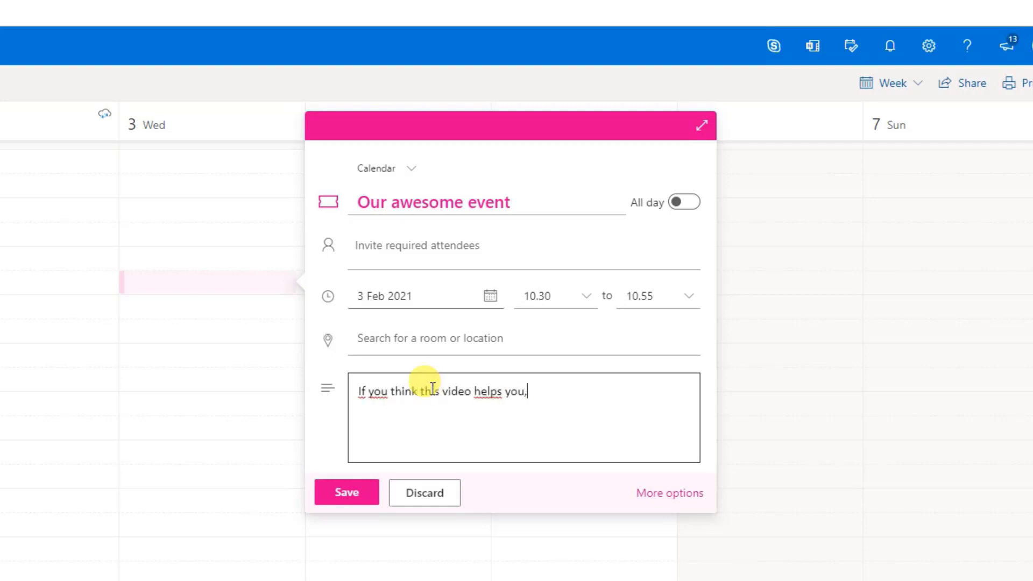
pyautogui.write('please give it a')
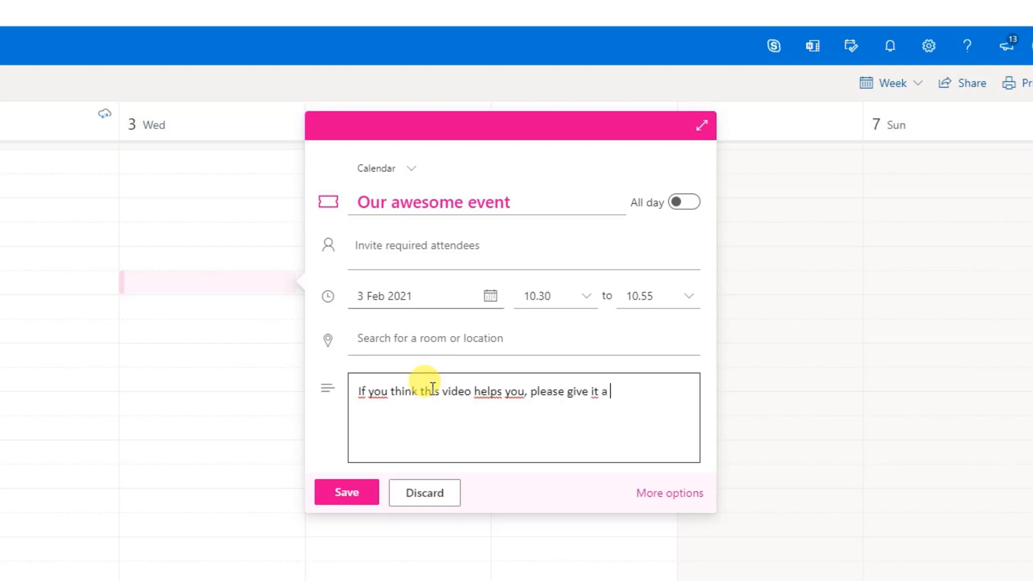
pyautogui.write('thum')
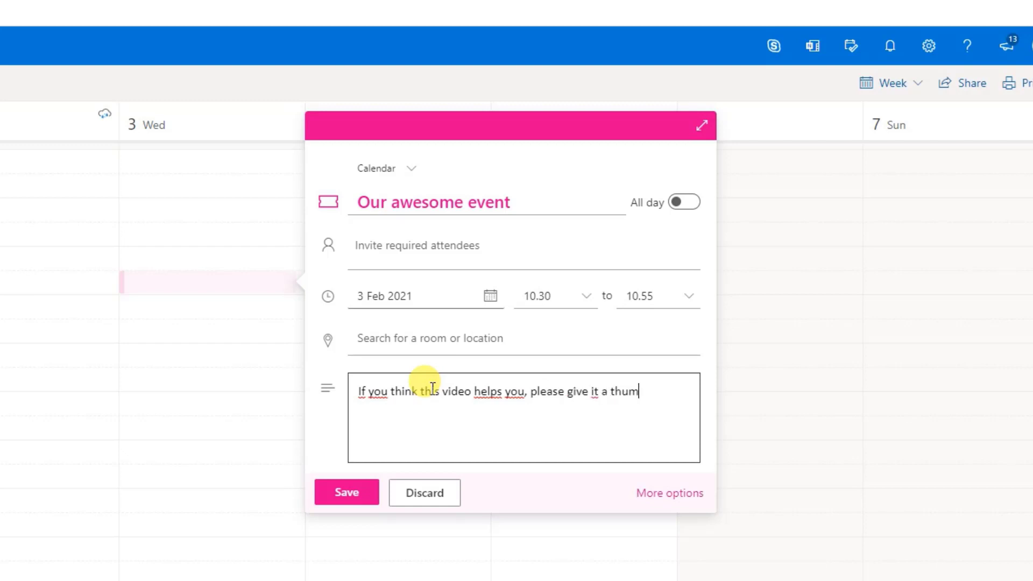
pyautogui.write('bs up')
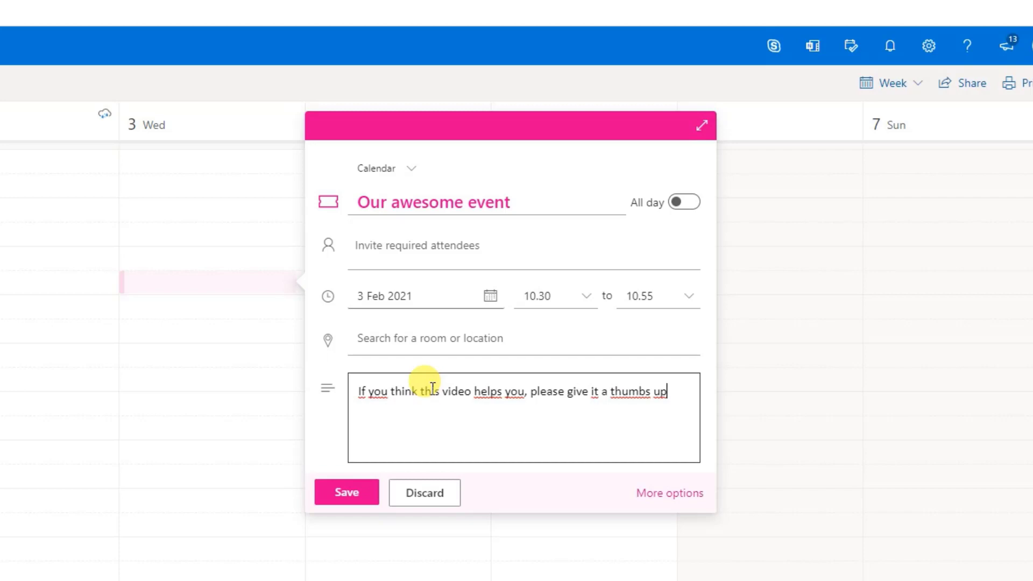
pyautogui.write(':)')
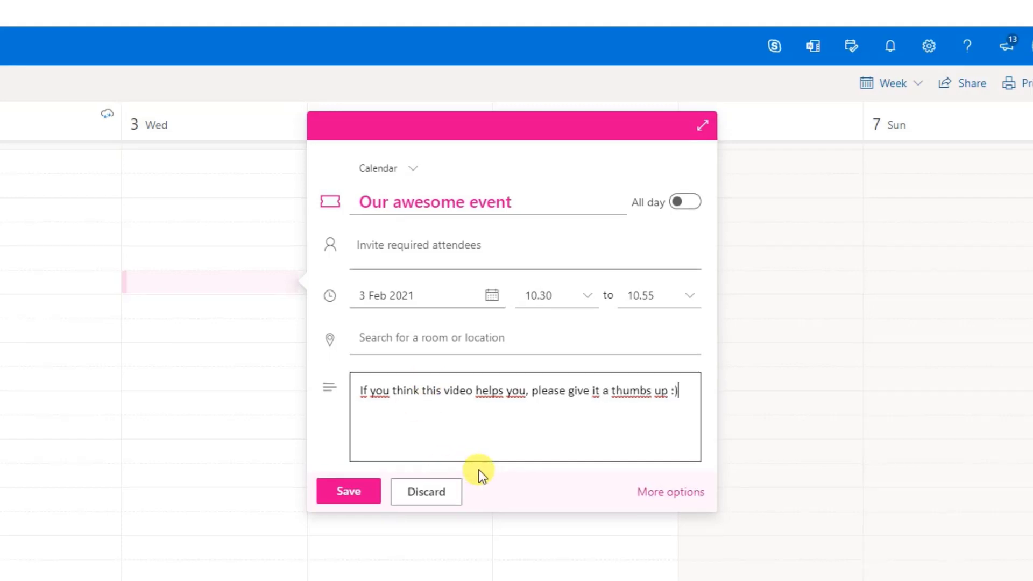
pyautogui.click(347, 492)
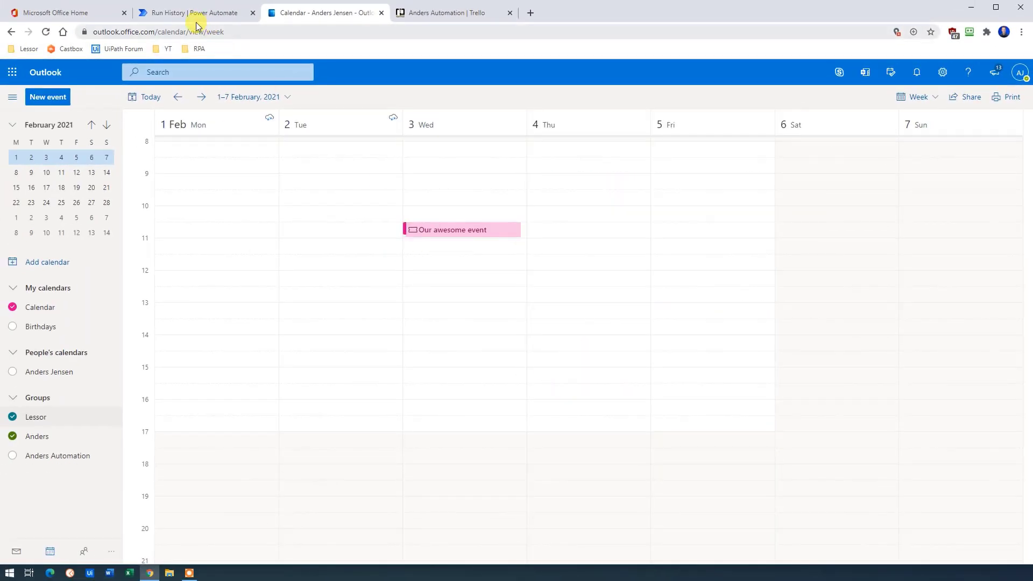
# Step: Review the flow's test run showing every step checked as successful
pyautogui.click(192, 13)
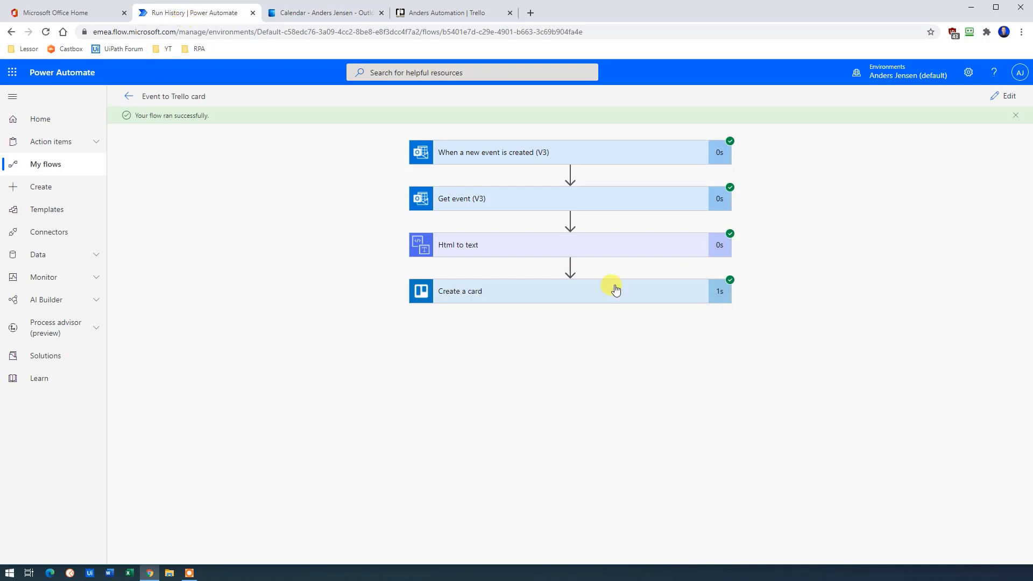
pyautogui.moveTo(484, 156)
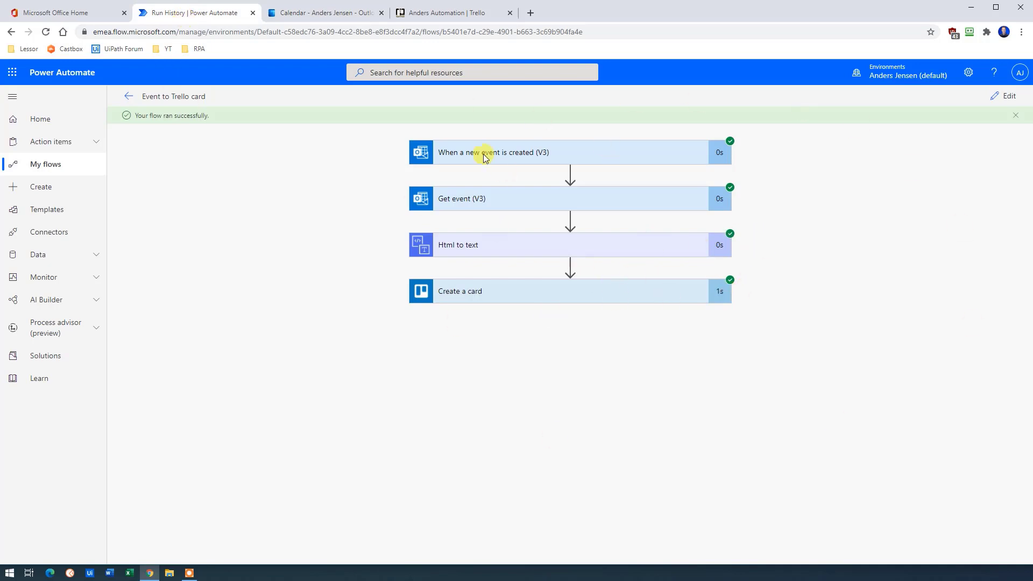
pyautogui.click(453, 13)
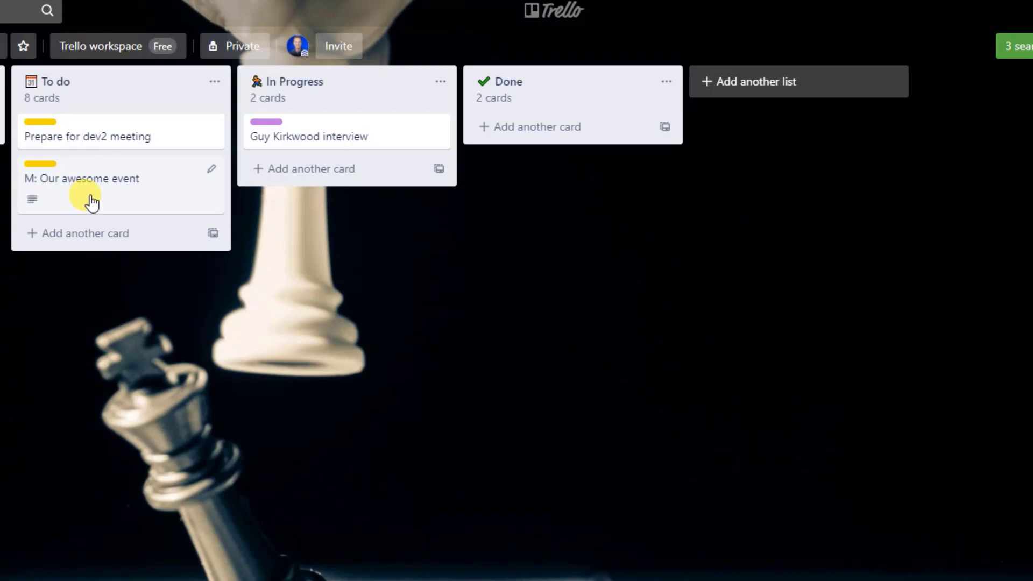
pyautogui.moveTo(97, 191)
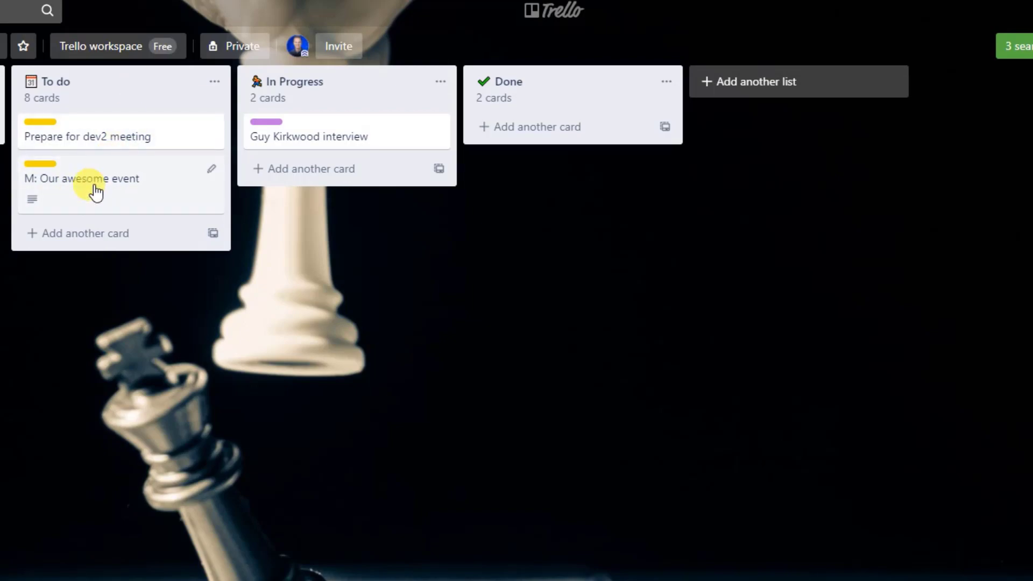
# Step: Inspect the 'M: Our awesome event' card in To do and follow its Outlook link
pyautogui.click(82, 178)
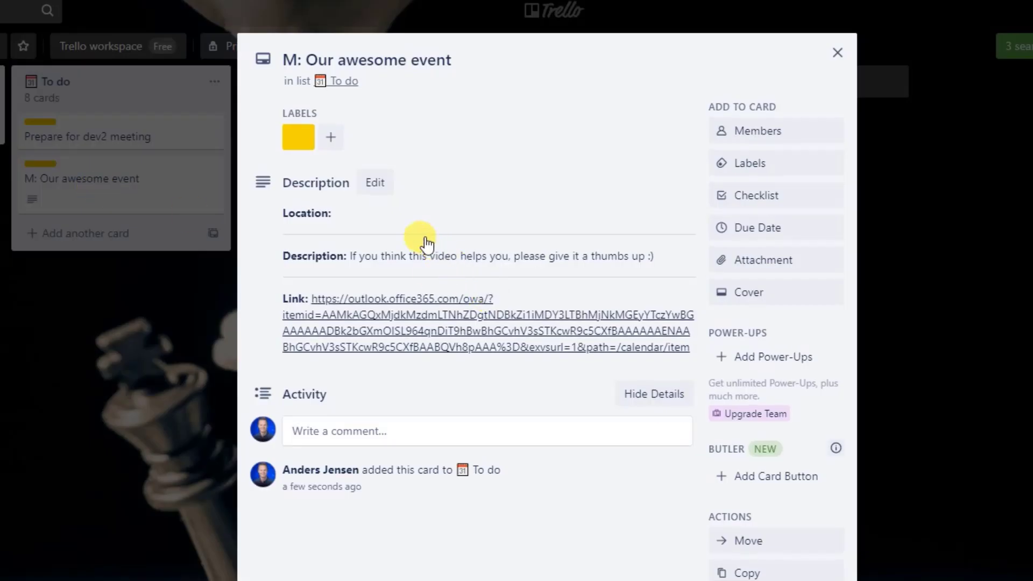
pyautogui.moveTo(295, 219)
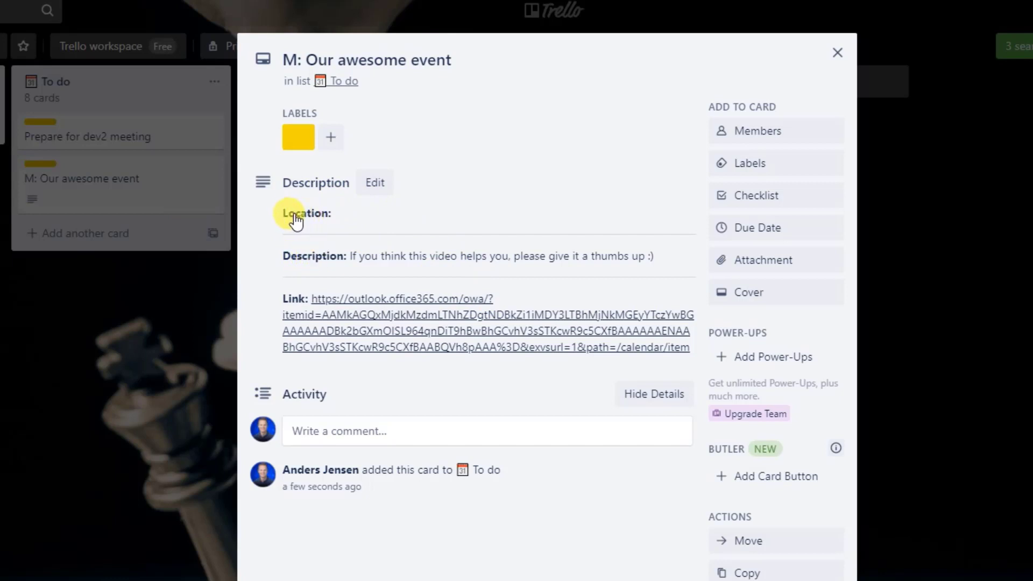
pyautogui.moveTo(638, 151)
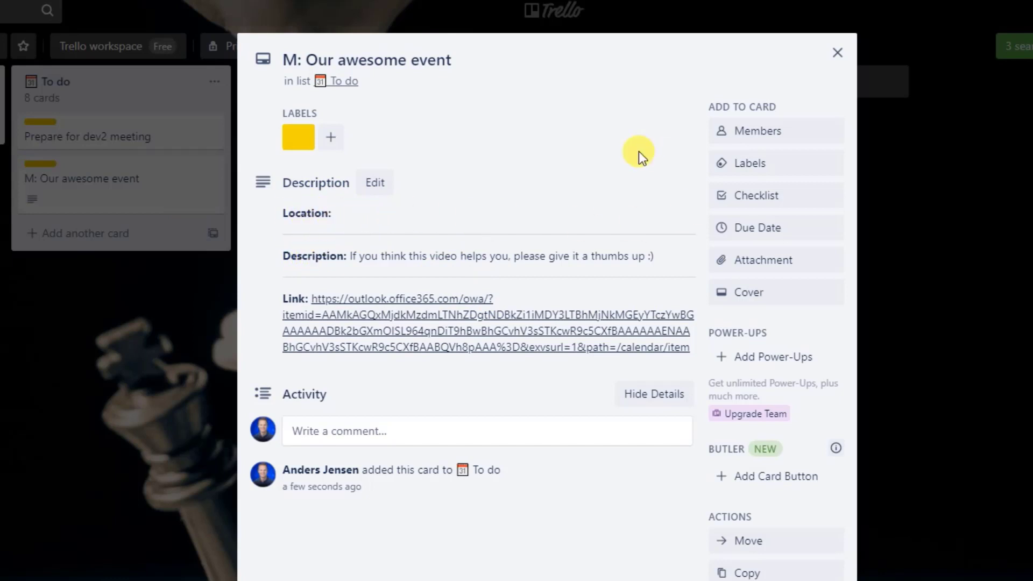
pyautogui.moveTo(307, 259)
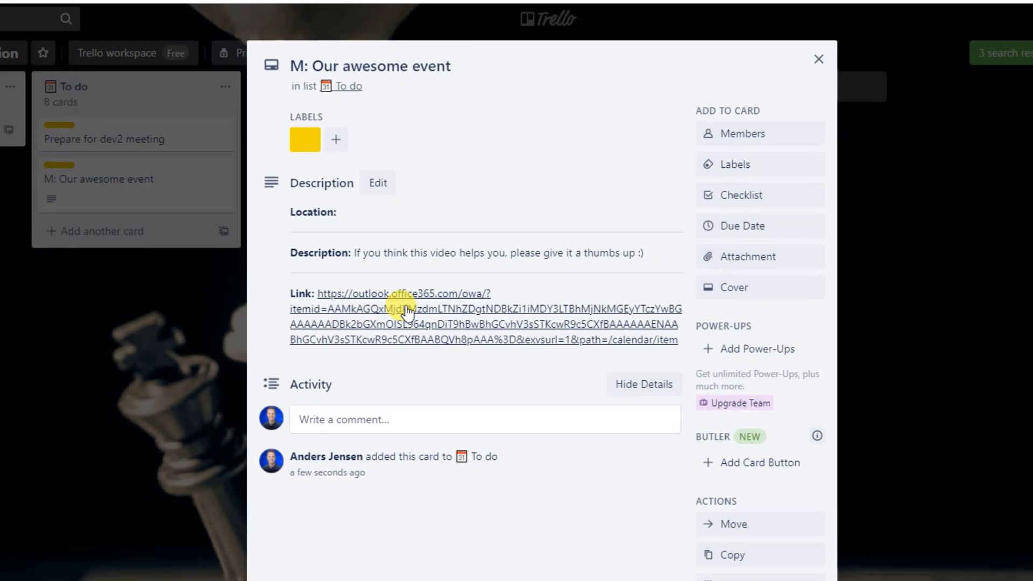
pyautogui.click(404, 292)
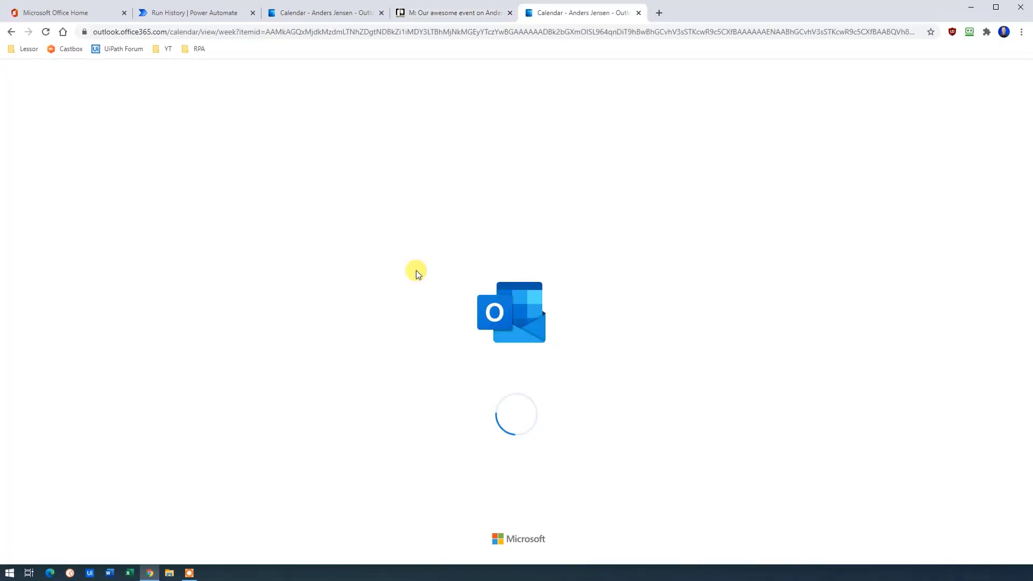